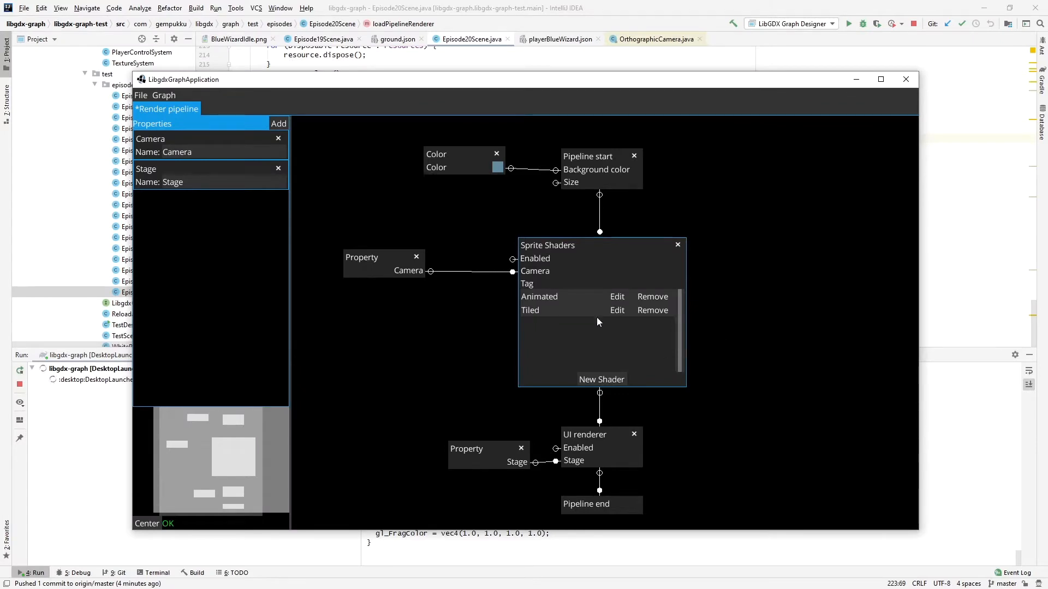
pyautogui.moveTo(596, 361)
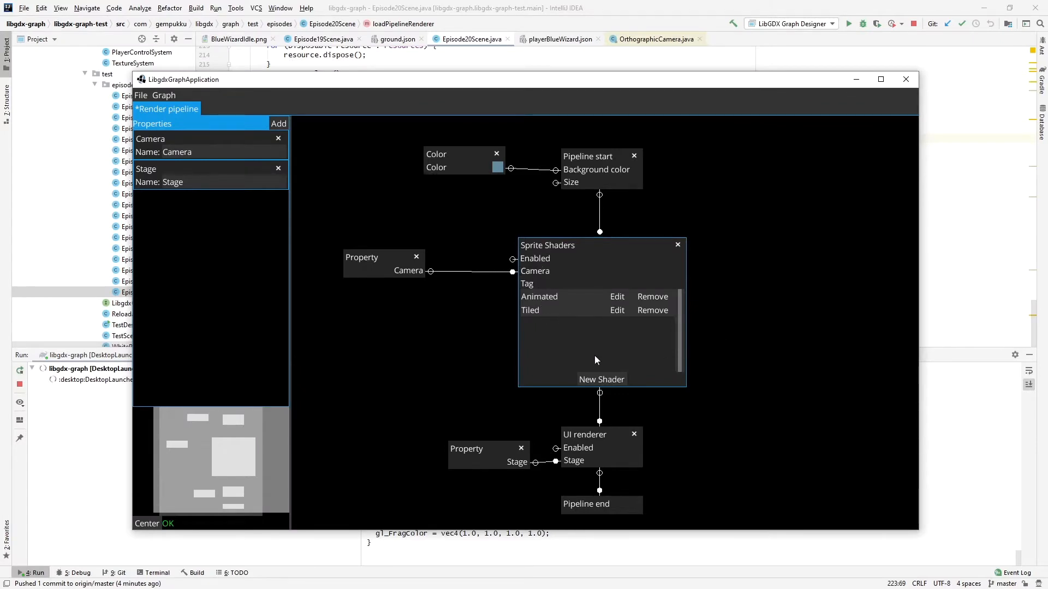
# Create an Empty sprite shader and name it Background
pyautogui.click(600, 378)
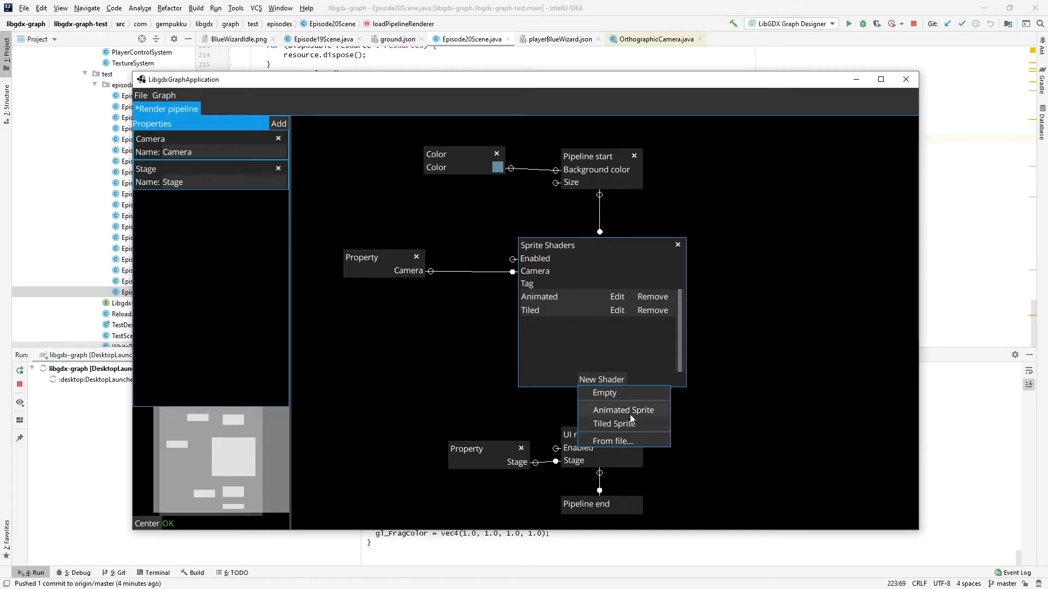
pyautogui.moveTo(623, 409)
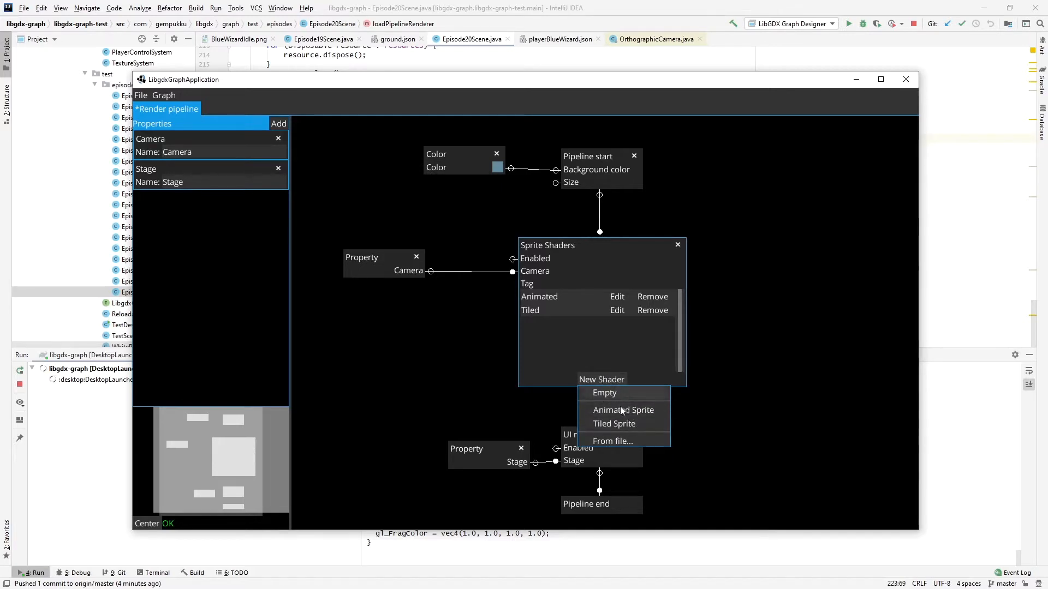
pyautogui.click(603, 392)
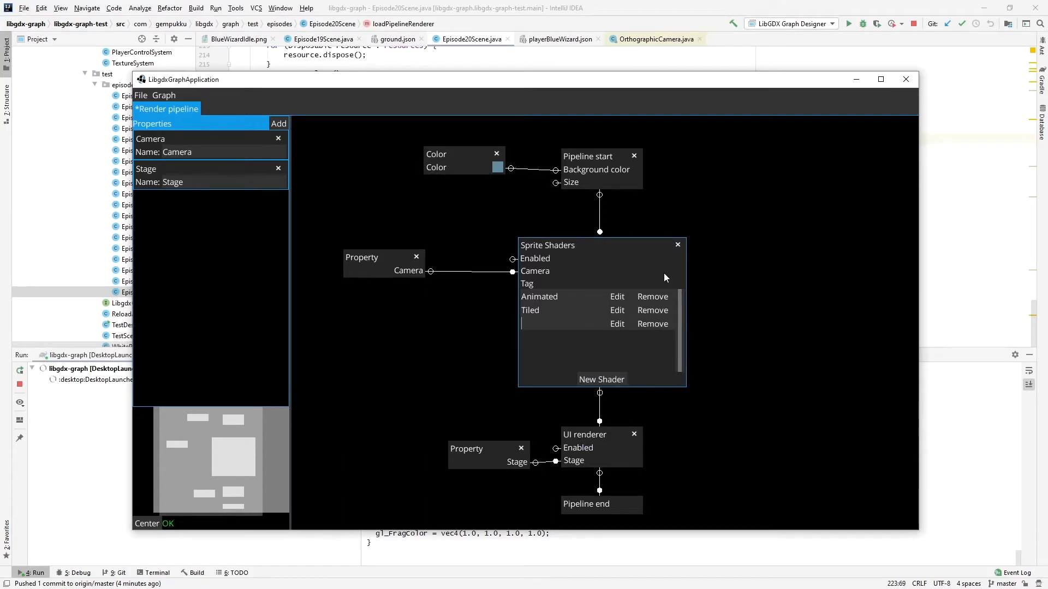
pyautogui.write('Background')
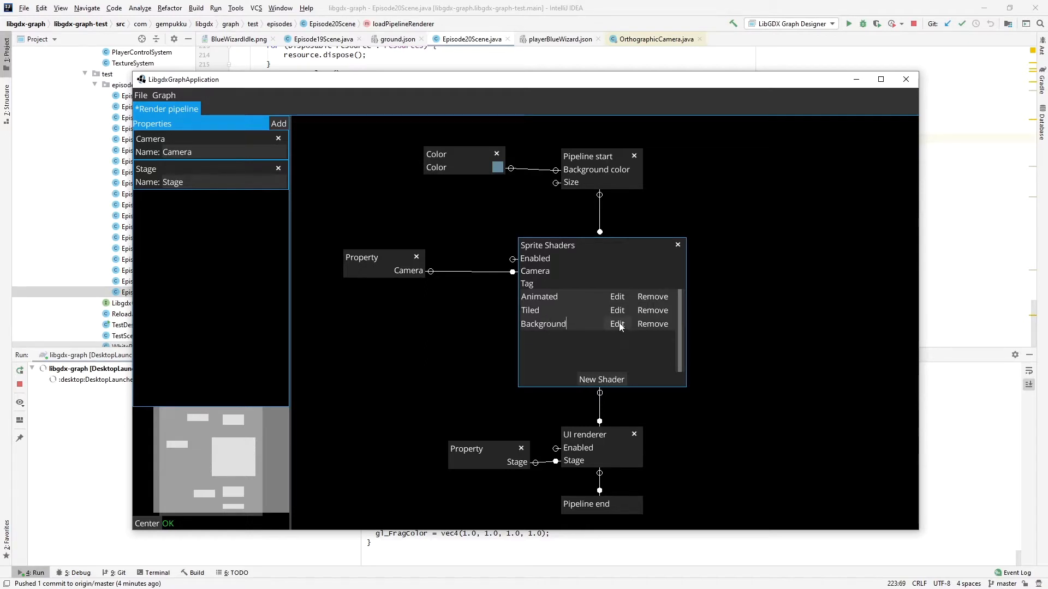
# Edit Background: add a Texture property, its property node and a Sampler 2D node
pyautogui.click(616, 323)
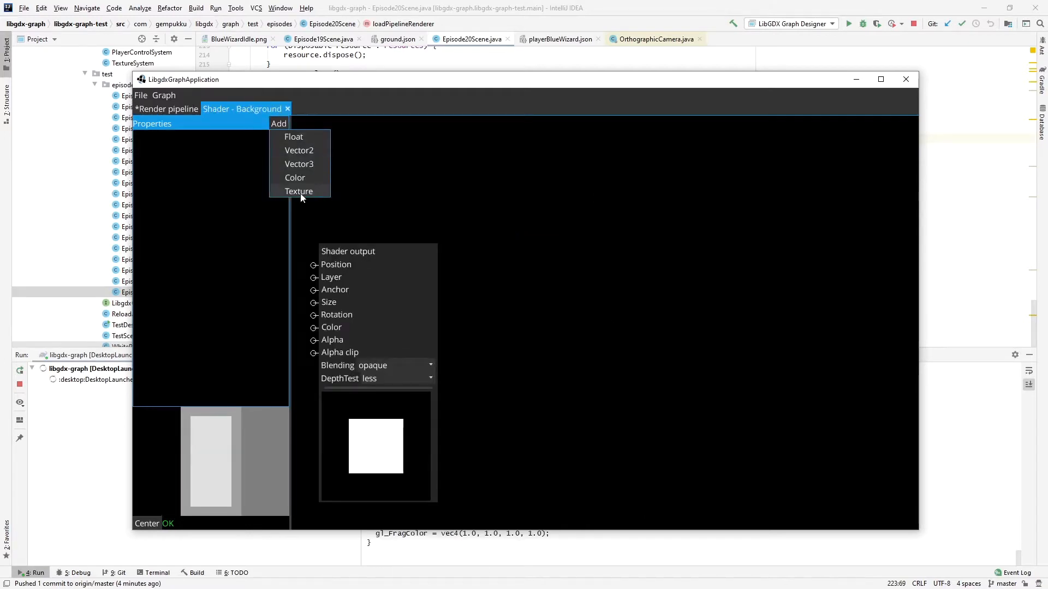
pyautogui.click(299, 192)
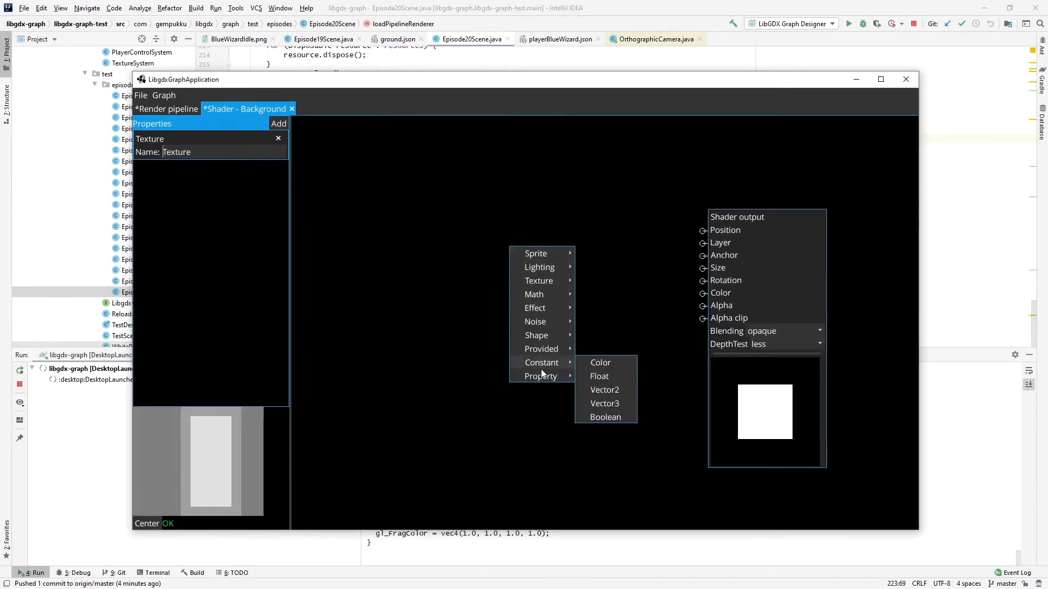
pyautogui.click(540, 376)
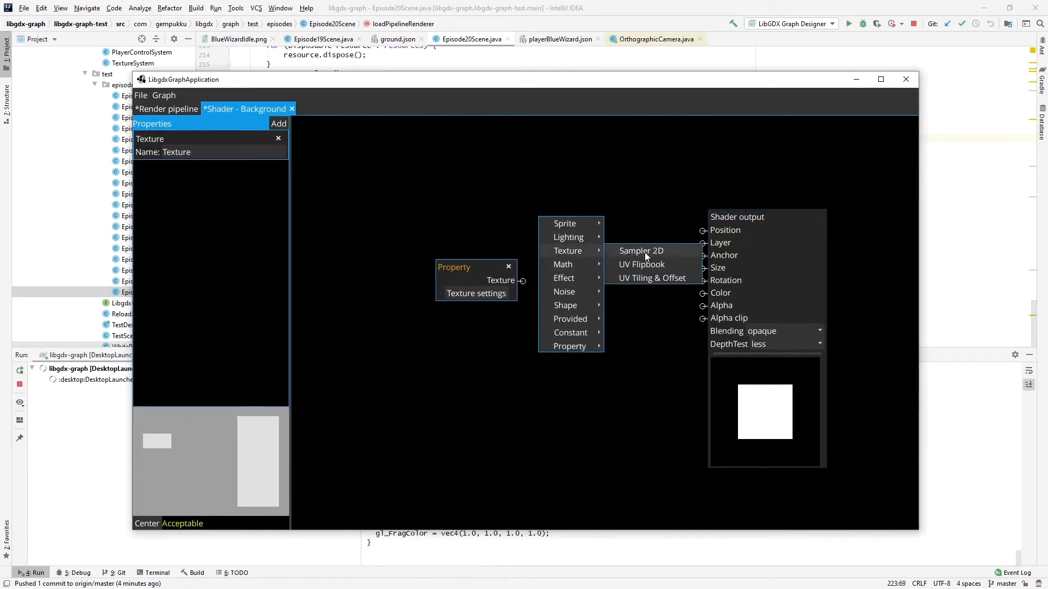
pyautogui.click(640, 251)
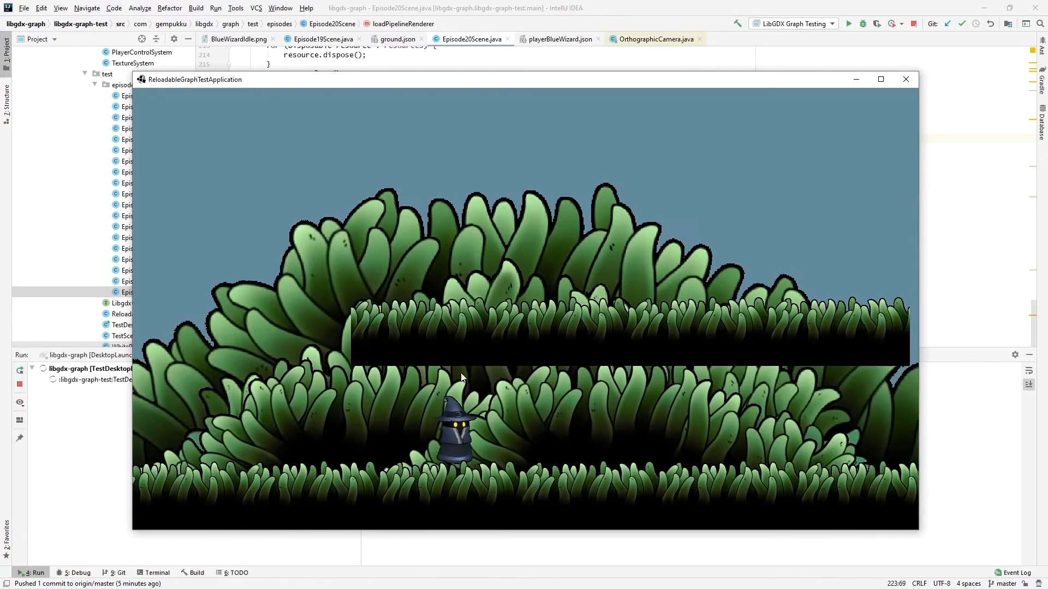
pyautogui.moveTo(506, 389)
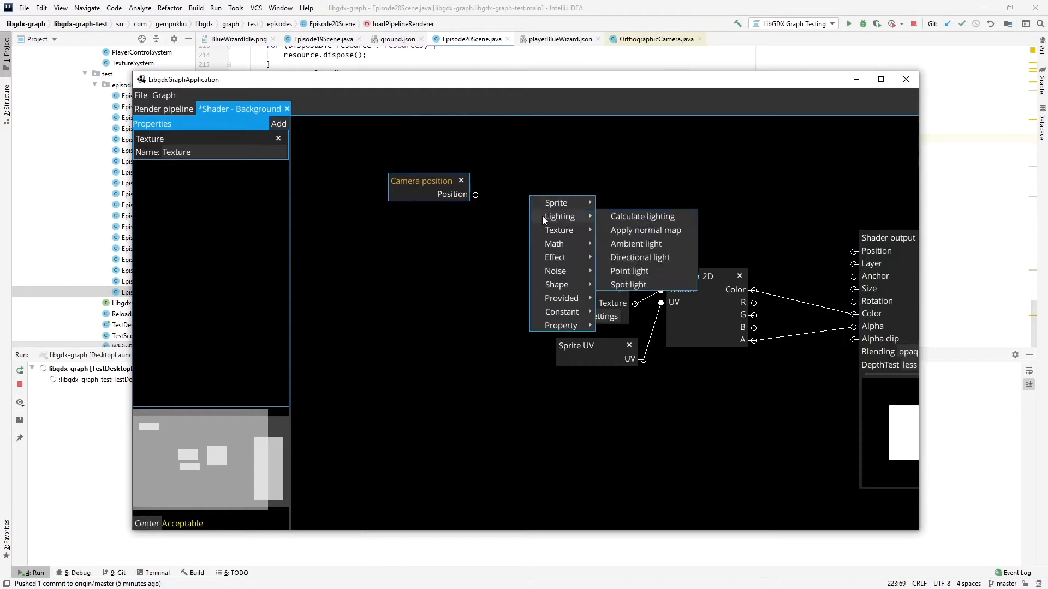
pyautogui.moveTo(554, 271)
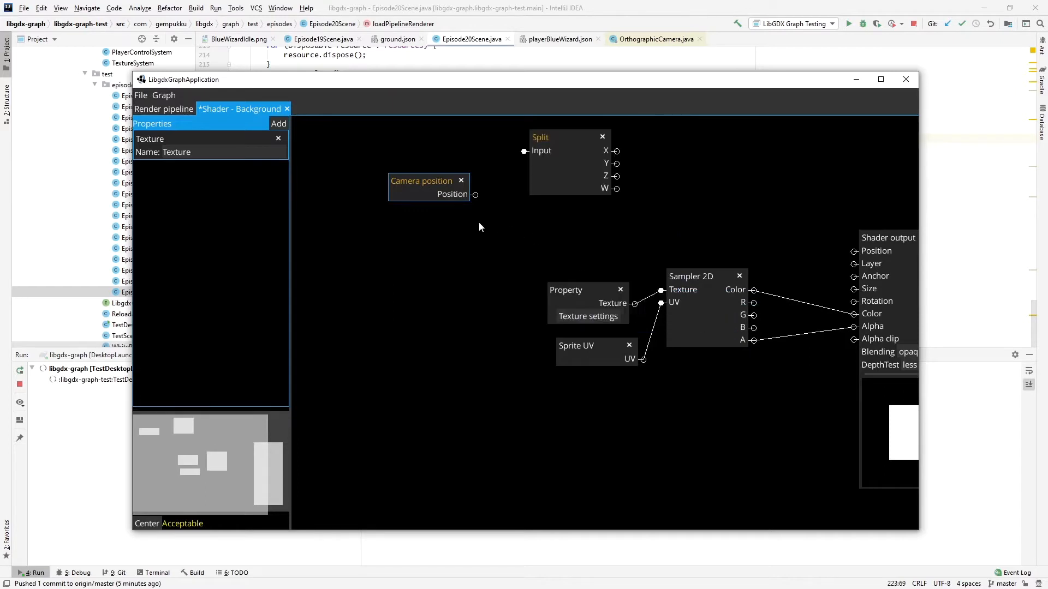
# Wire Camera position into Split, add a Merge node and group them as Camera XY
pyautogui.moveTo(476, 194); pyautogui.dragTo(525, 151)
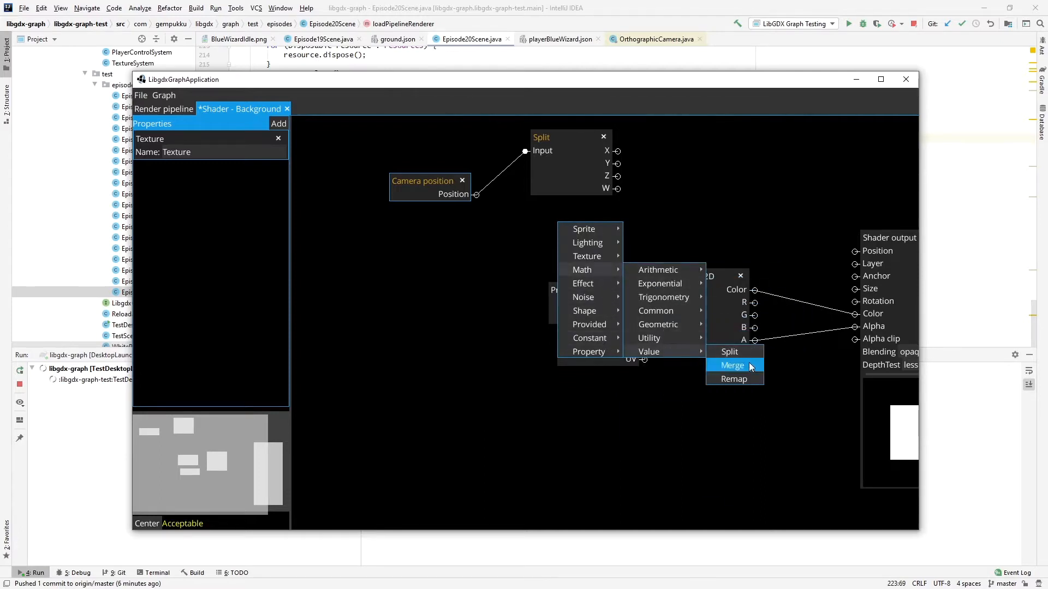
pyautogui.click(732, 365)
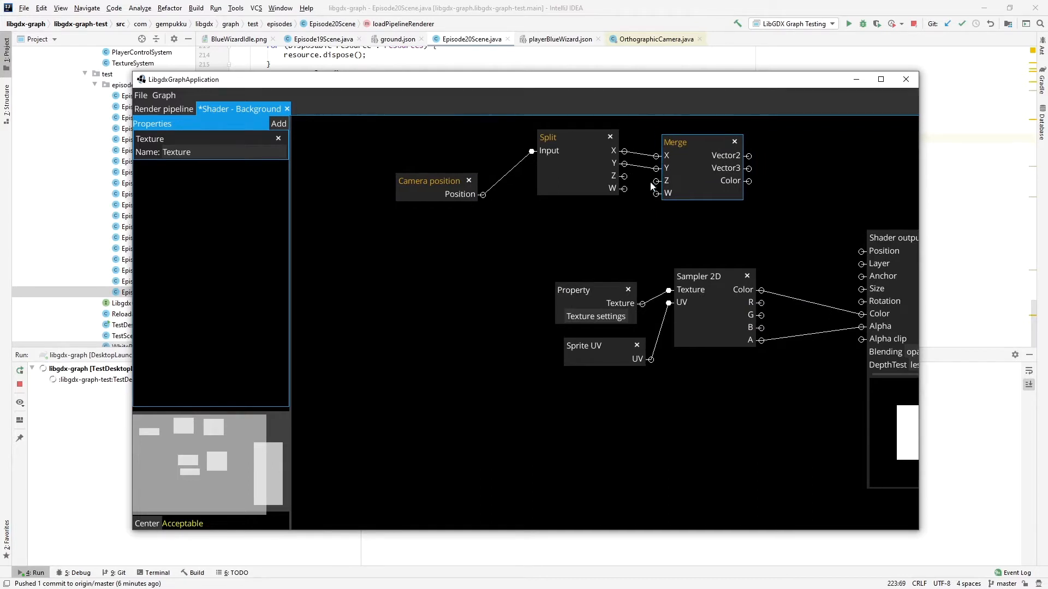
pyautogui.click(434, 181)
pyautogui.write('Vs')
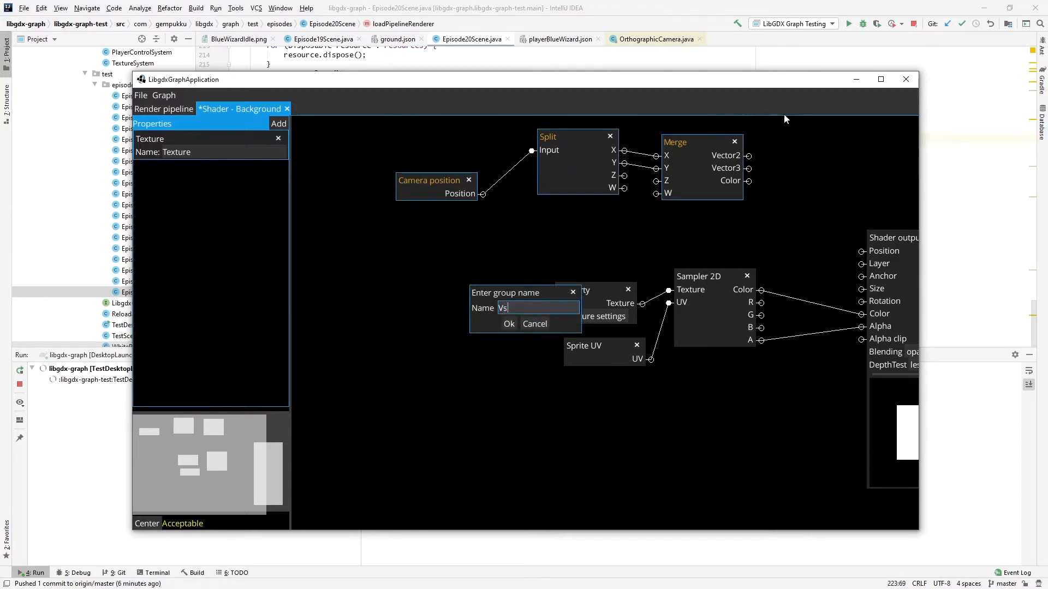
pyautogui.write('Camer')
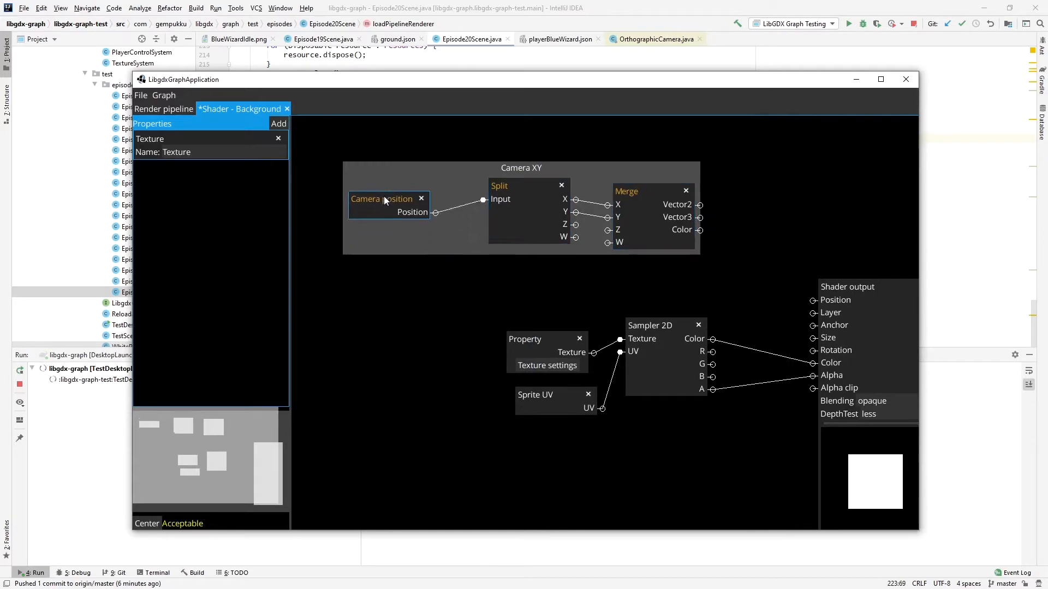
# Reposition Camera XY, then add a Sprite Layer node and a Multiply node below it
pyautogui.moveTo(381, 198); pyautogui.dragTo(412, 186)
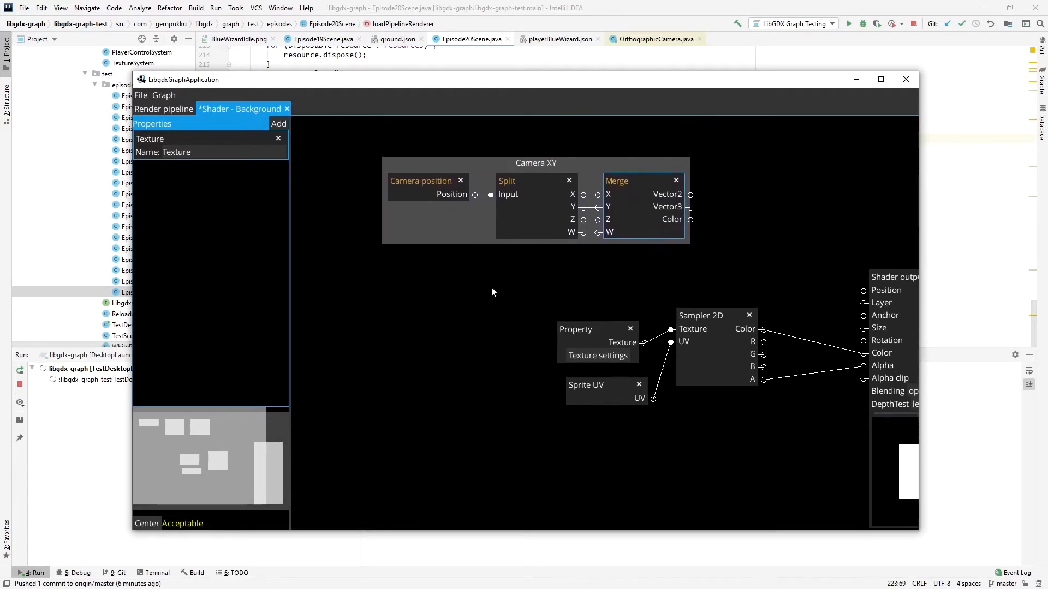
pyautogui.moveTo(491, 295)
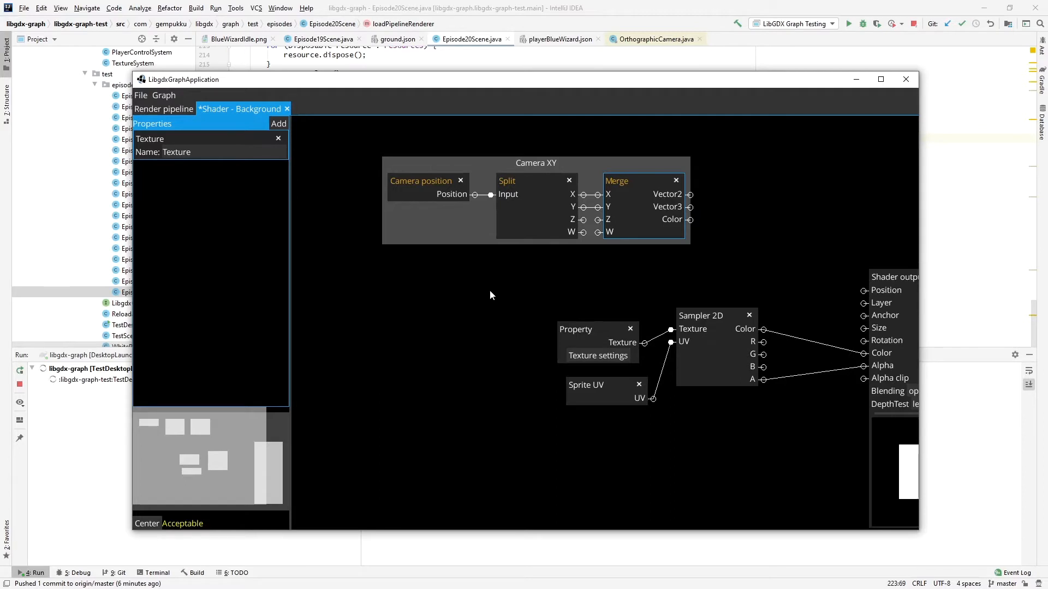
pyautogui.rightClick(491, 295)
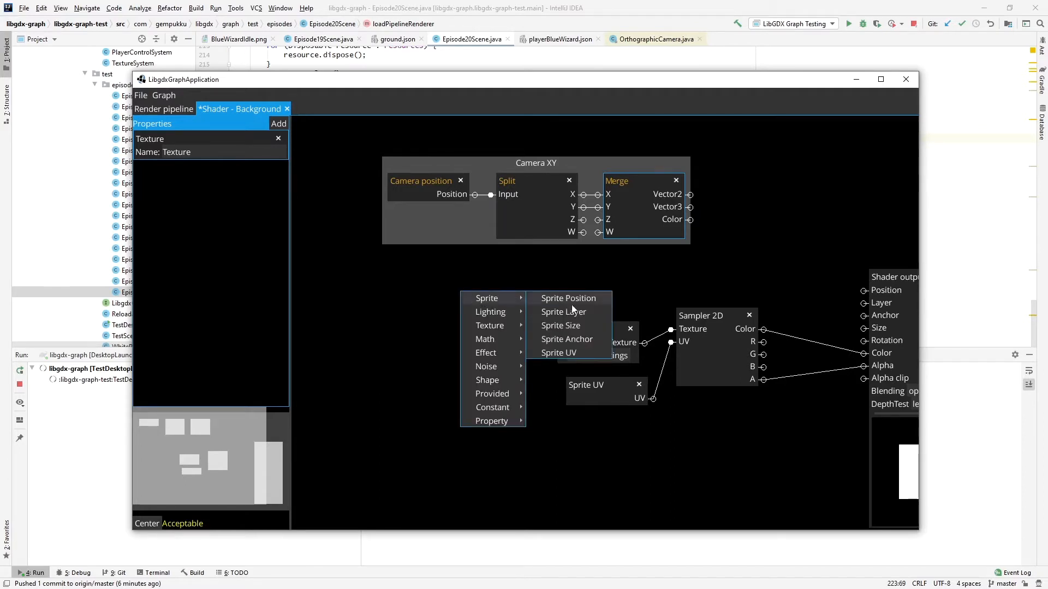
pyautogui.click(563, 311)
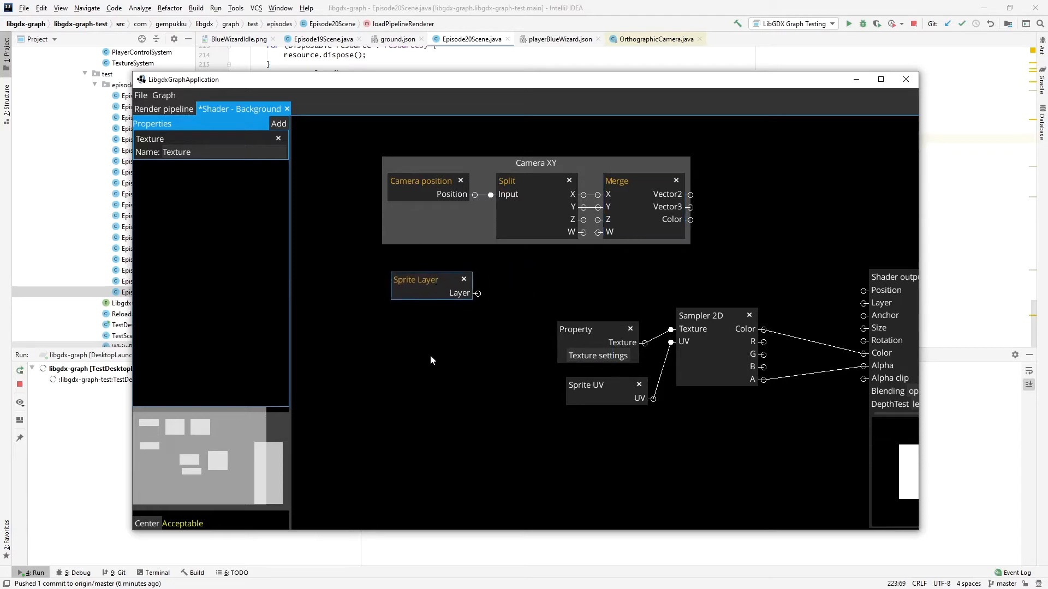
pyautogui.rightClick(431, 362)
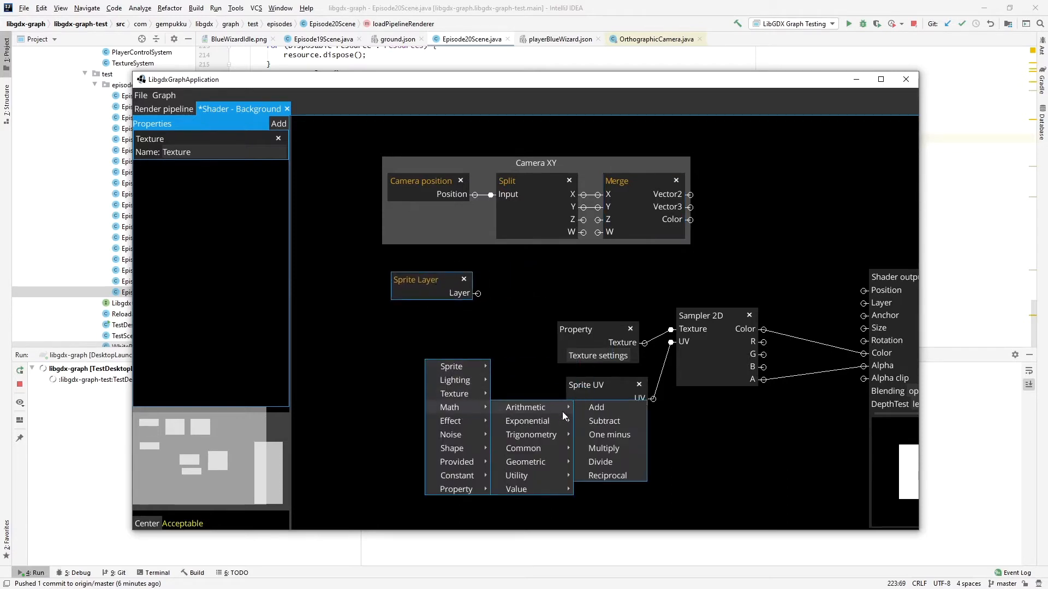
pyautogui.click(602, 448)
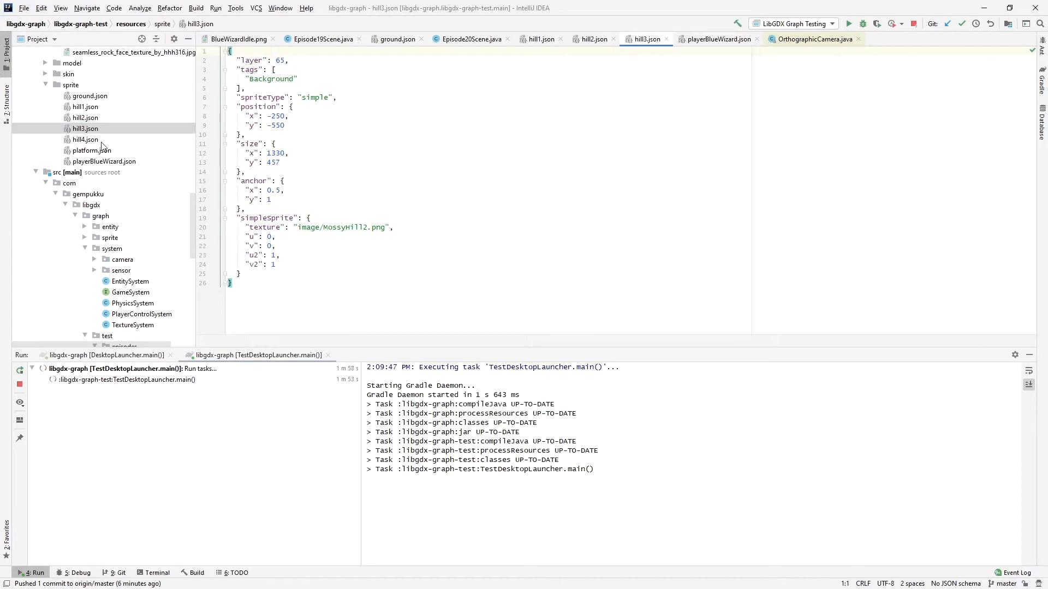
# View hill4.json in the Project tree to read its layer value (40)
pyautogui.click(84, 139)
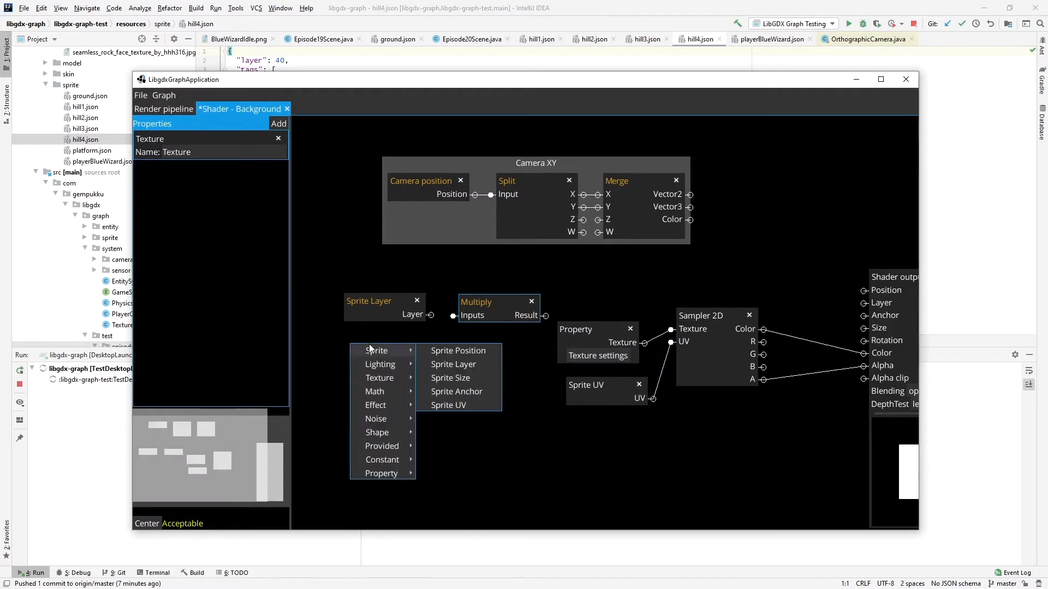
pyautogui.moveTo(382, 460)
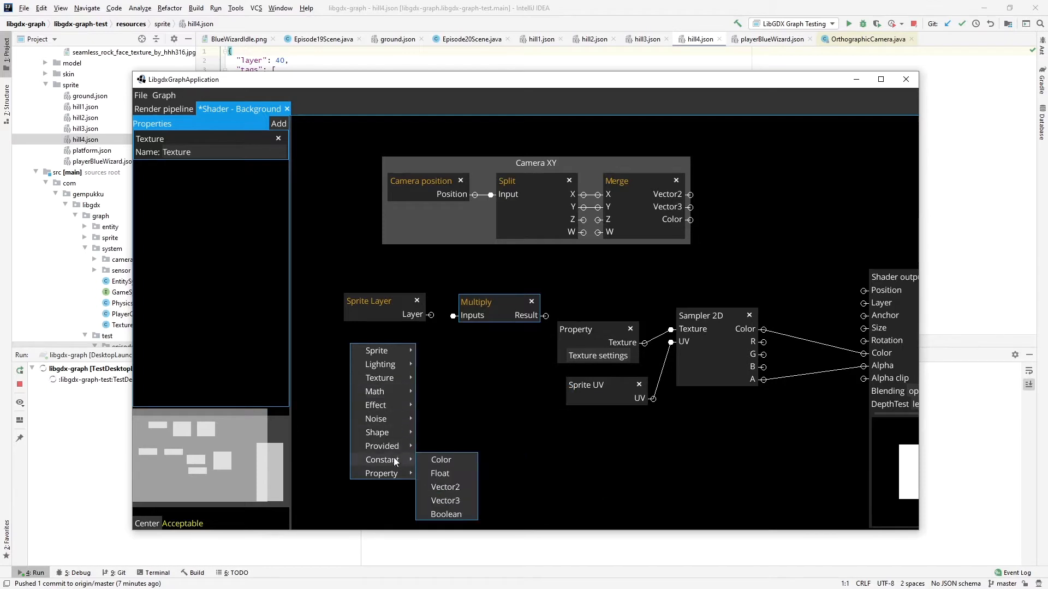
# Add a 0.01 Float constant into Multiply and group the nodes as Parallax factor
pyautogui.click(440, 473)
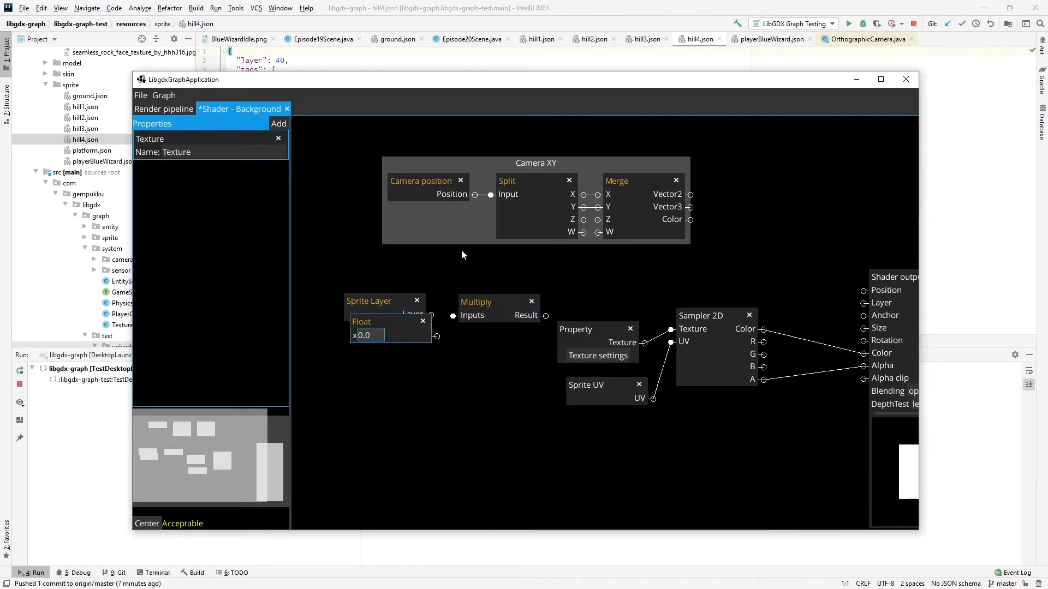
pyautogui.write('0.01')
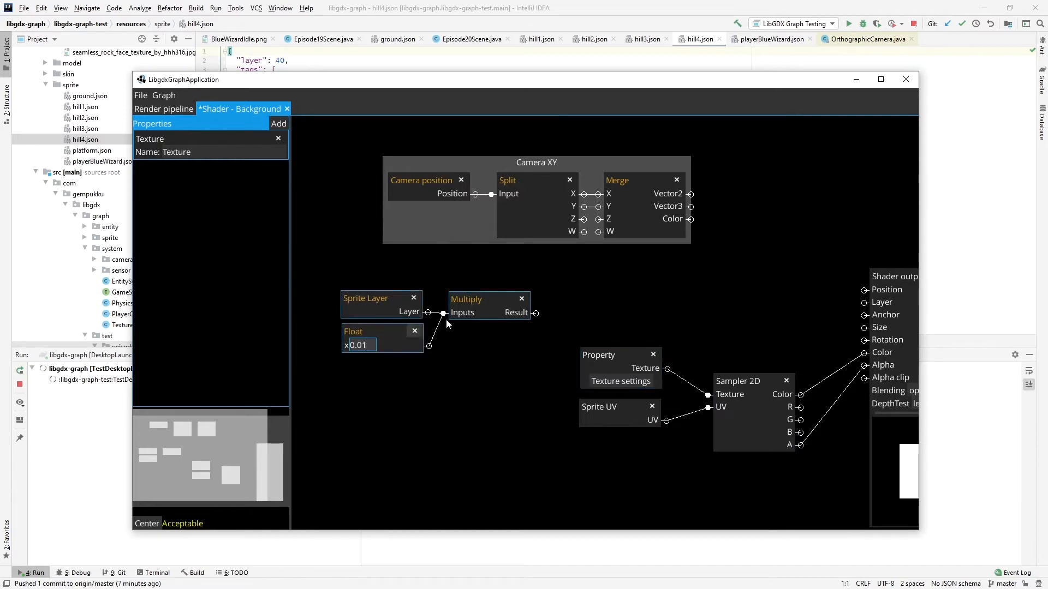
pyautogui.write('PAr')
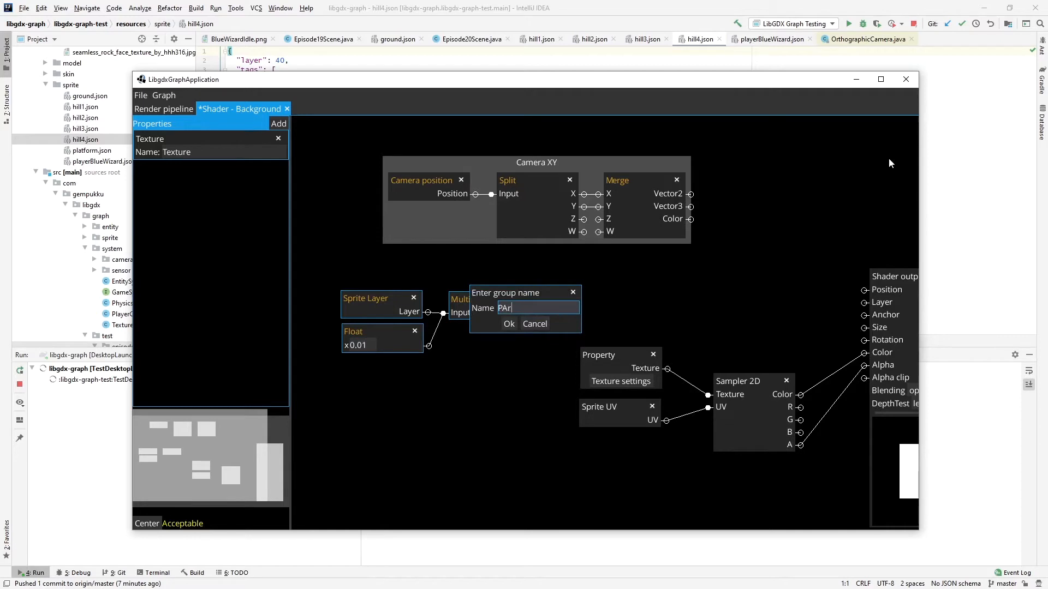
pyautogui.write('Parallax f')
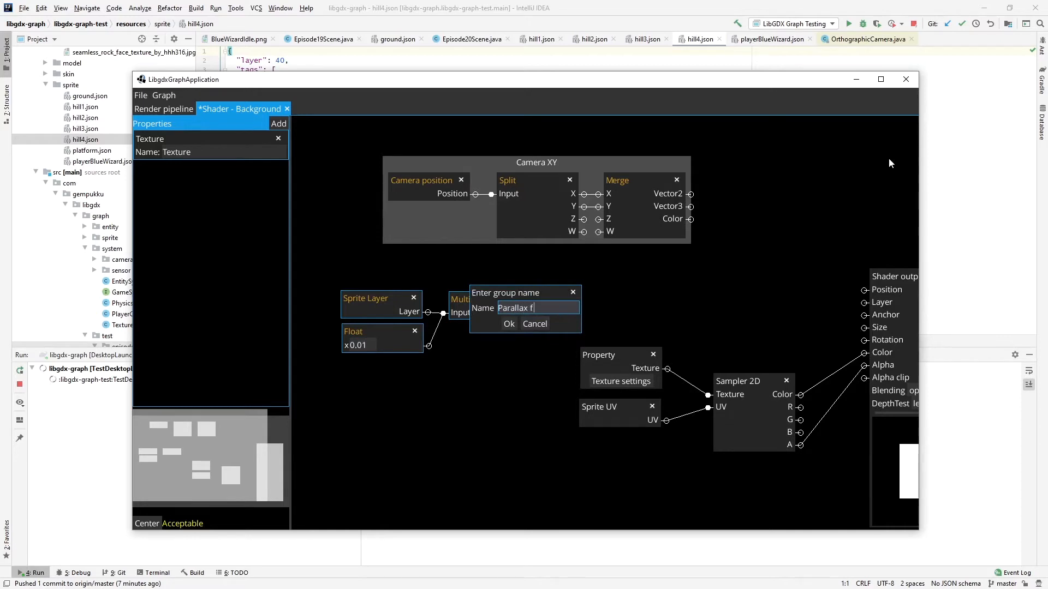
pyautogui.click(509, 323)
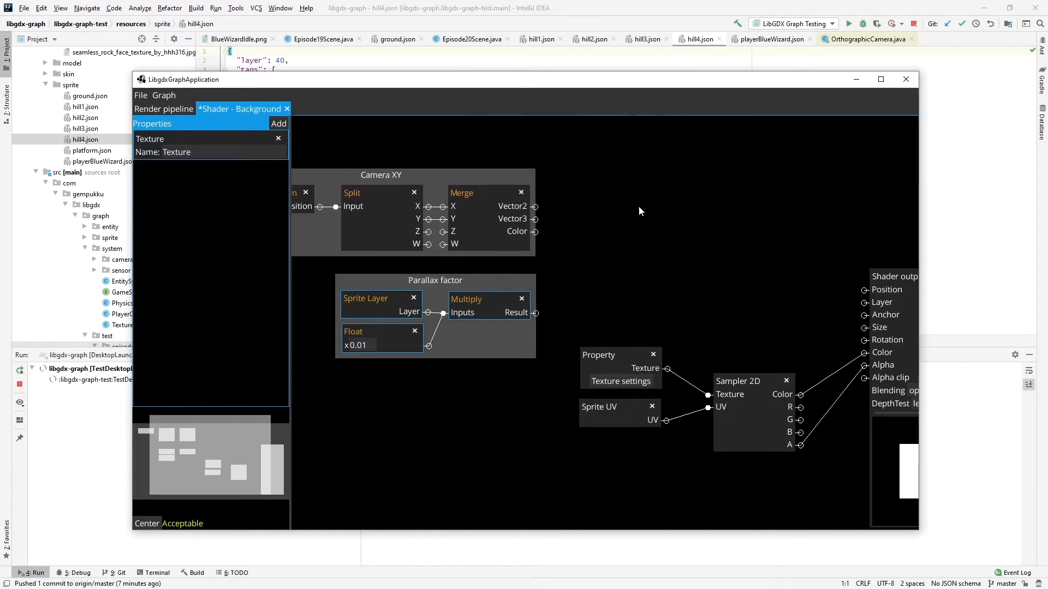
pyautogui.moveTo(877, 297)
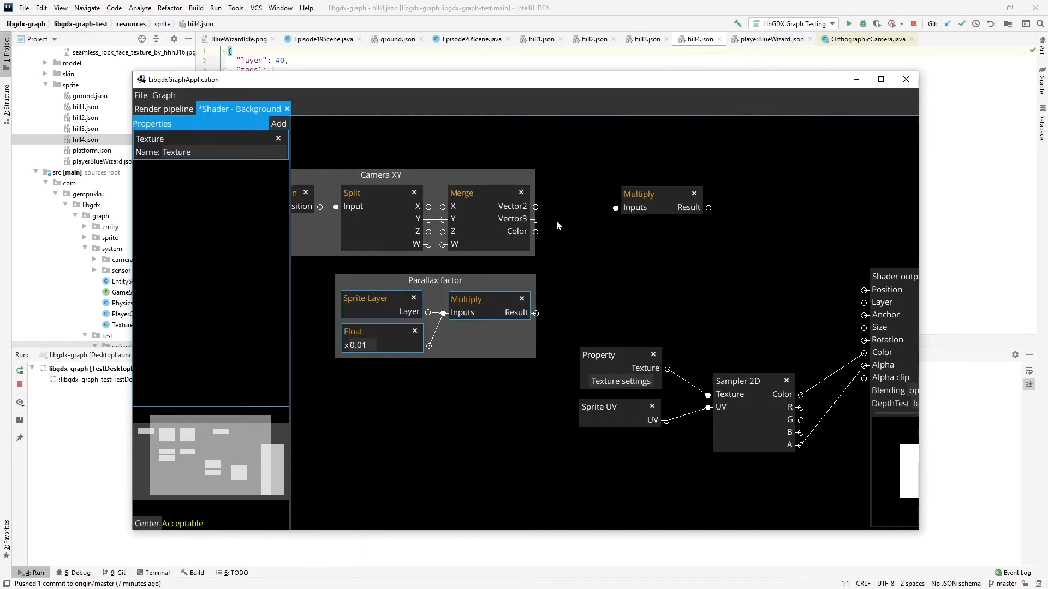
# Wire Merge's Vector2 into the second Multiply alongside the parallax Result
pyautogui.moveTo(535, 218); pyautogui.dragTo(613, 206)
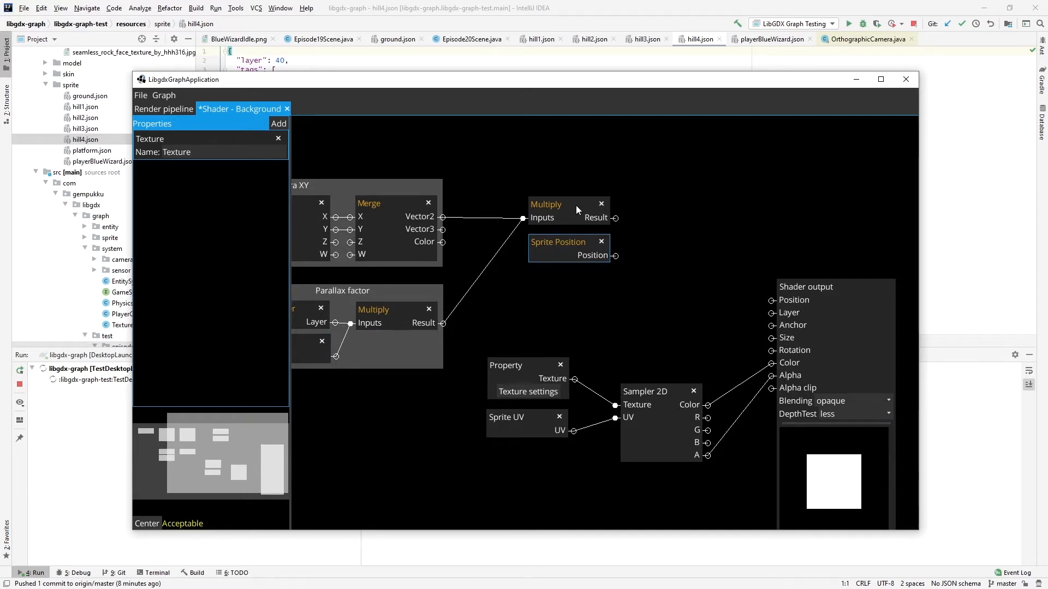
pyautogui.moveTo(502, 171)
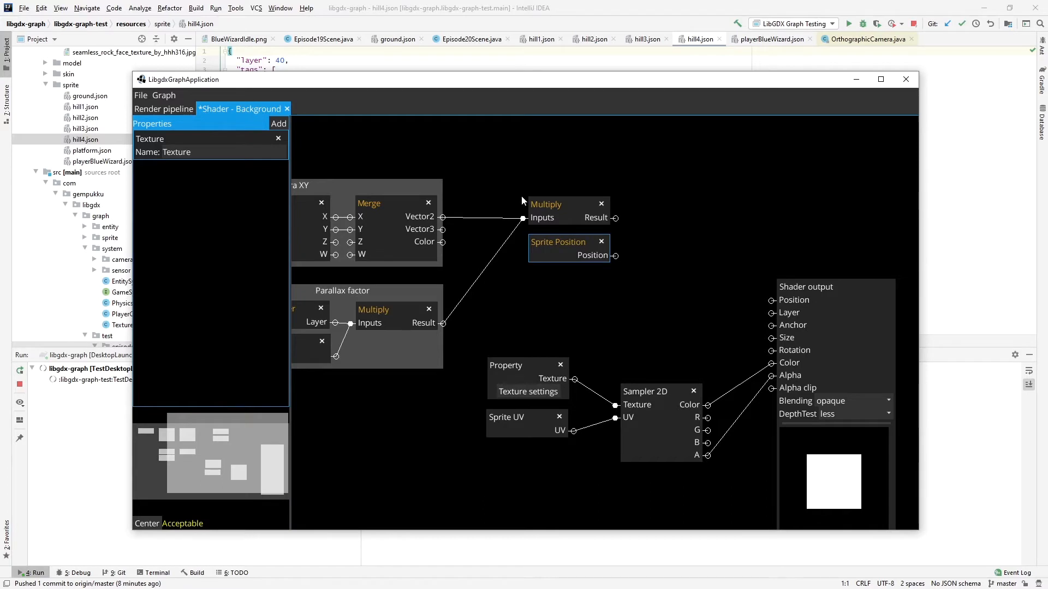
pyautogui.moveTo(639, 213)
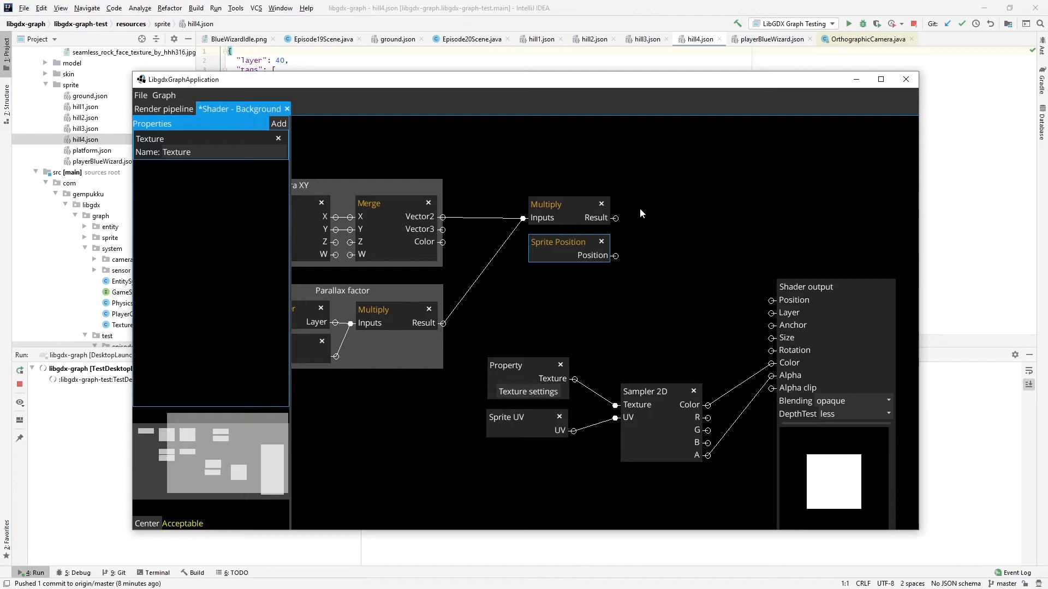
pyautogui.moveTo(633, 289)
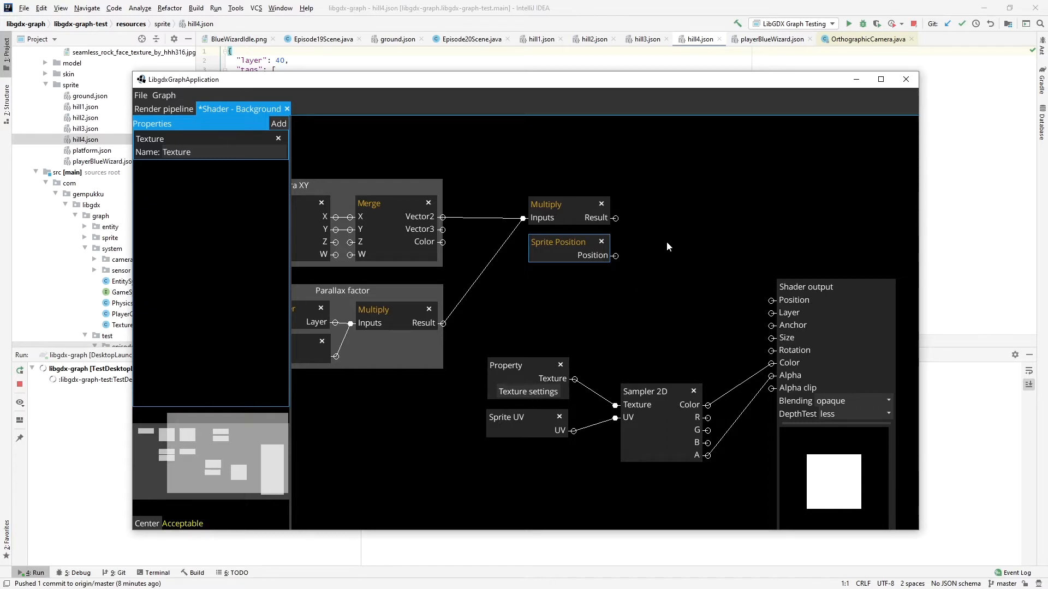
# Add a Math > Arithmetic > Add node to the Background graph
pyautogui.rightClick(665, 246)
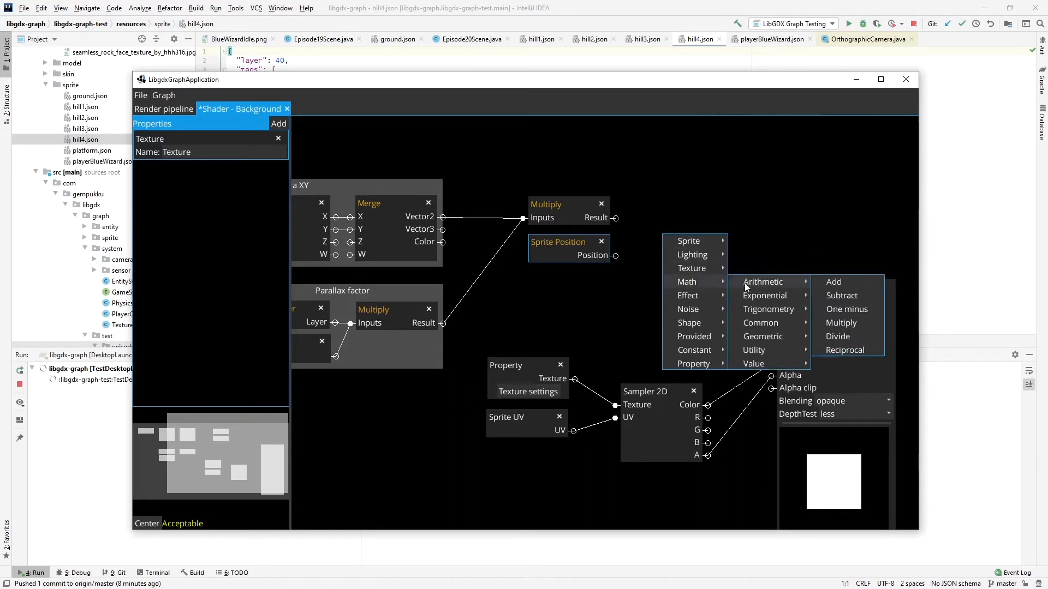
pyautogui.click(833, 282)
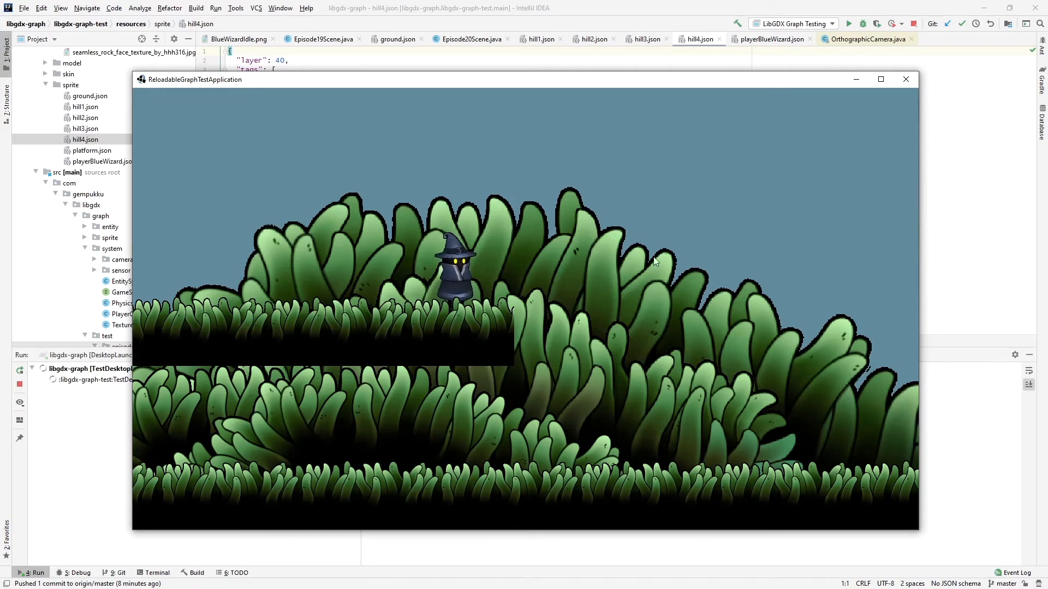
pyautogui.moveTo(480, 434)
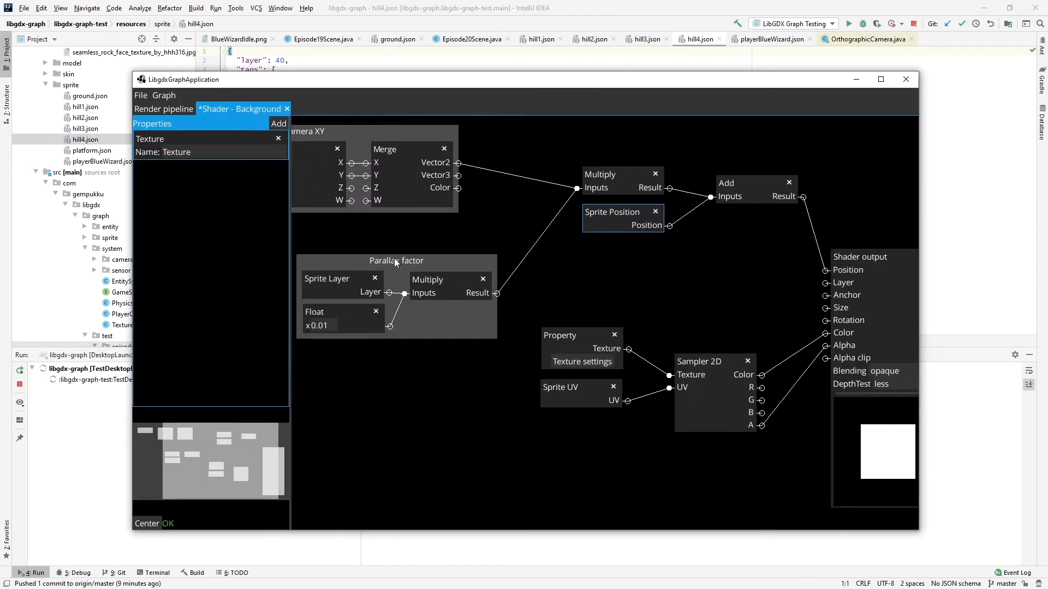
# Move Parallax factor near the camera nodes and the Multiply beside Merge
pyautogui.moveTo(396, 260); pyautogui.dragTo(375, 226)
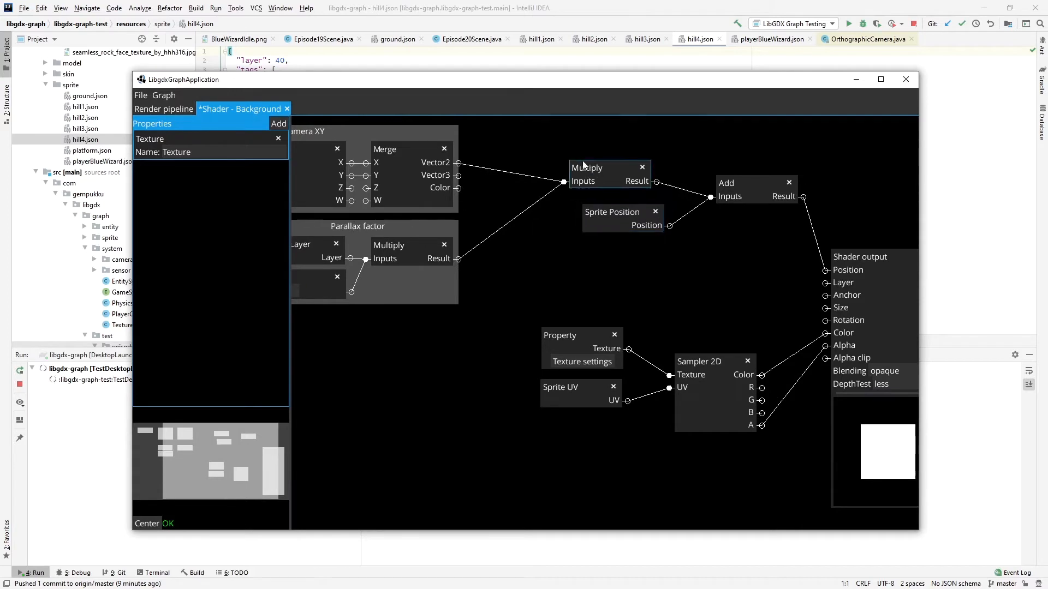
pyautogui.moveTo(608, 167); pyautogui.dragTo(517, 150)
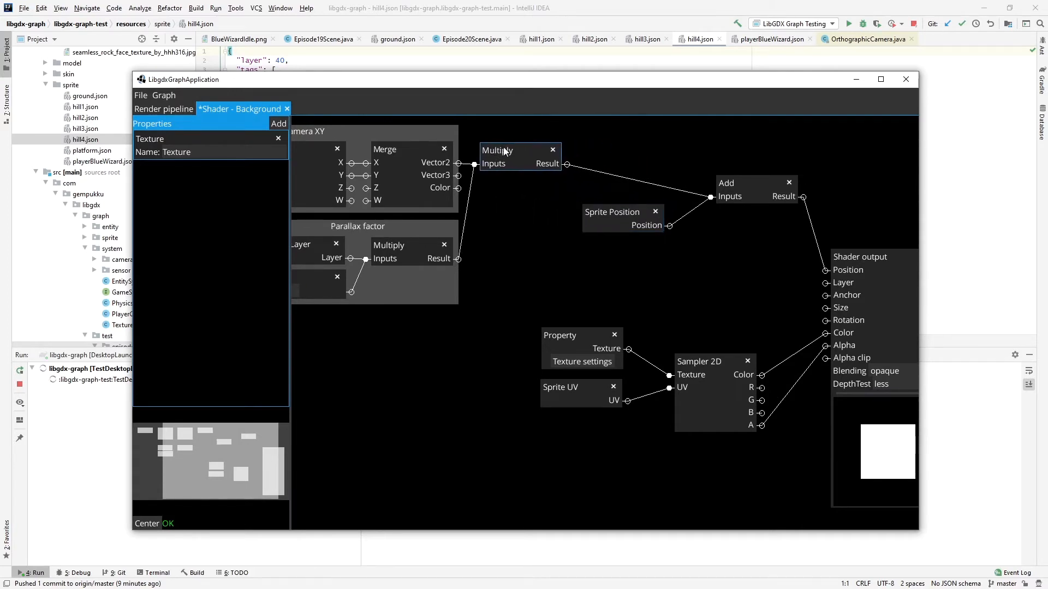
pyautogui.moveTo(611, 211); pyautogui.dragTo(514, 192)
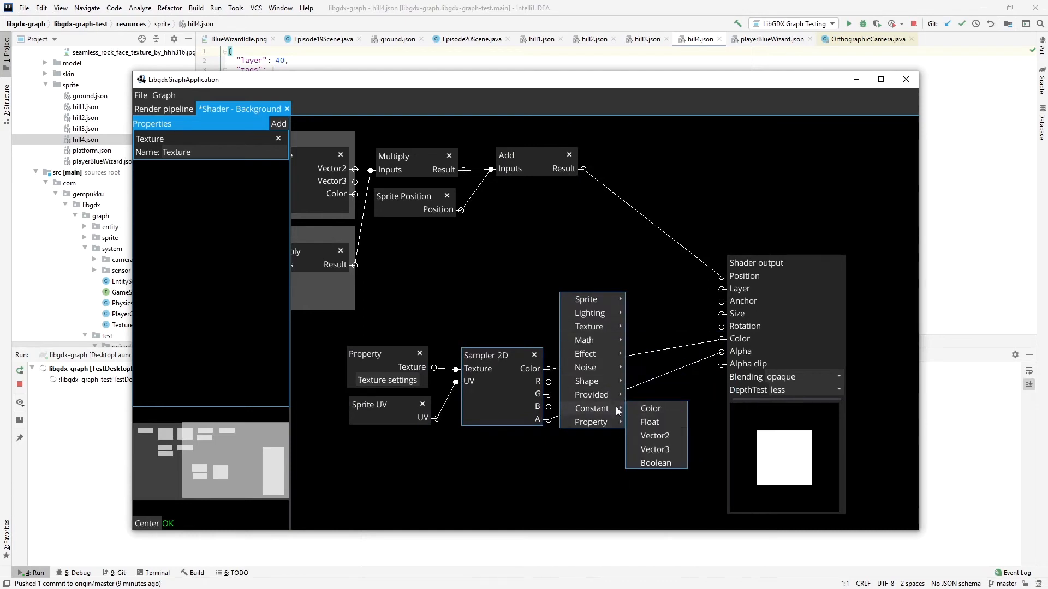
# Add a Color constant set to hex 638c99ff and place it below the texture sampler
pyautogui.click(650, 408)
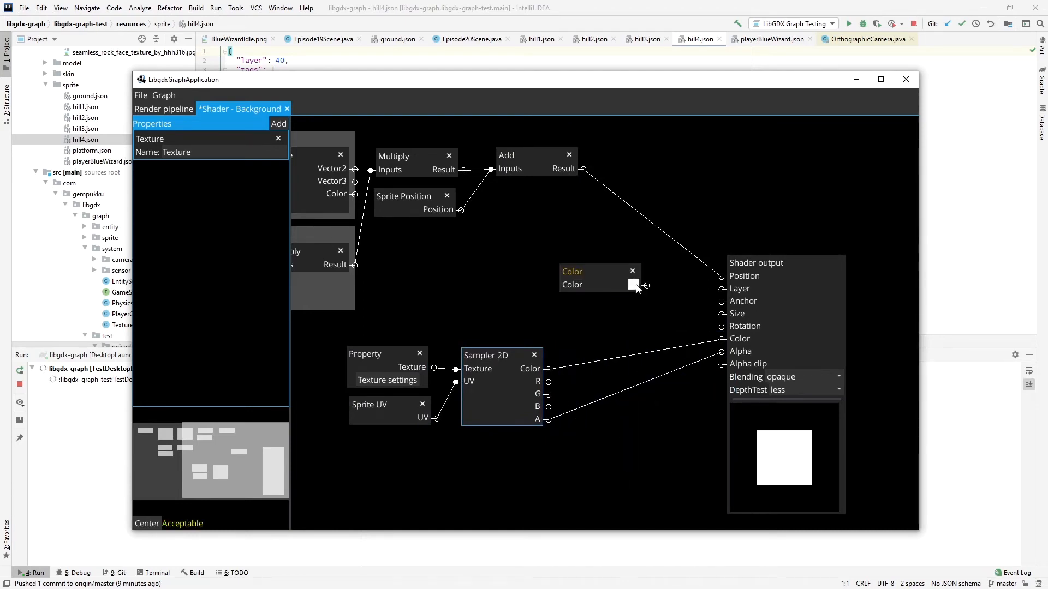
pyautogui.click(633, 284)
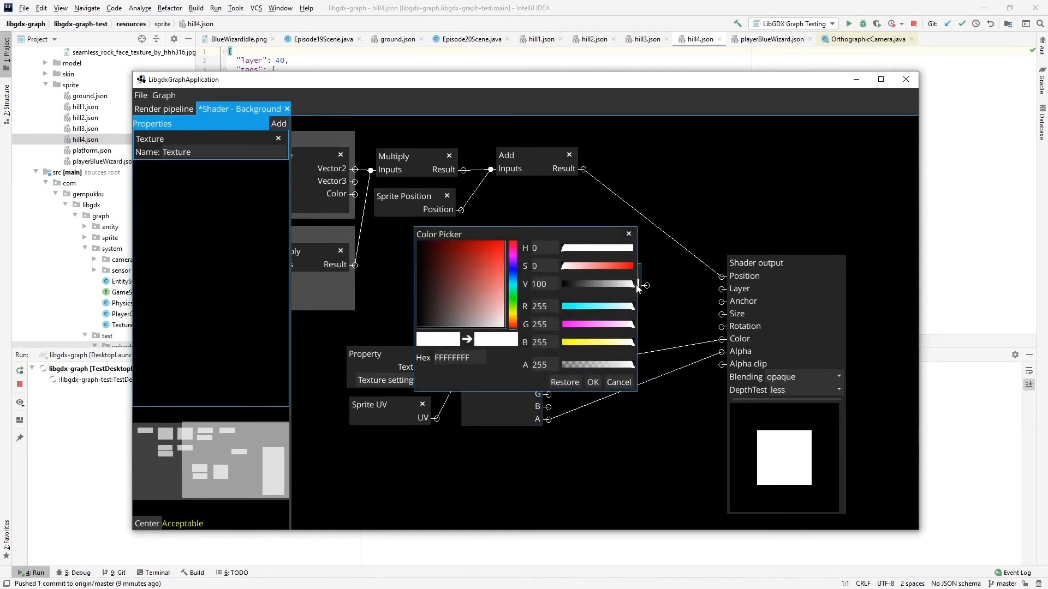
pyautogui.click(459, 358)
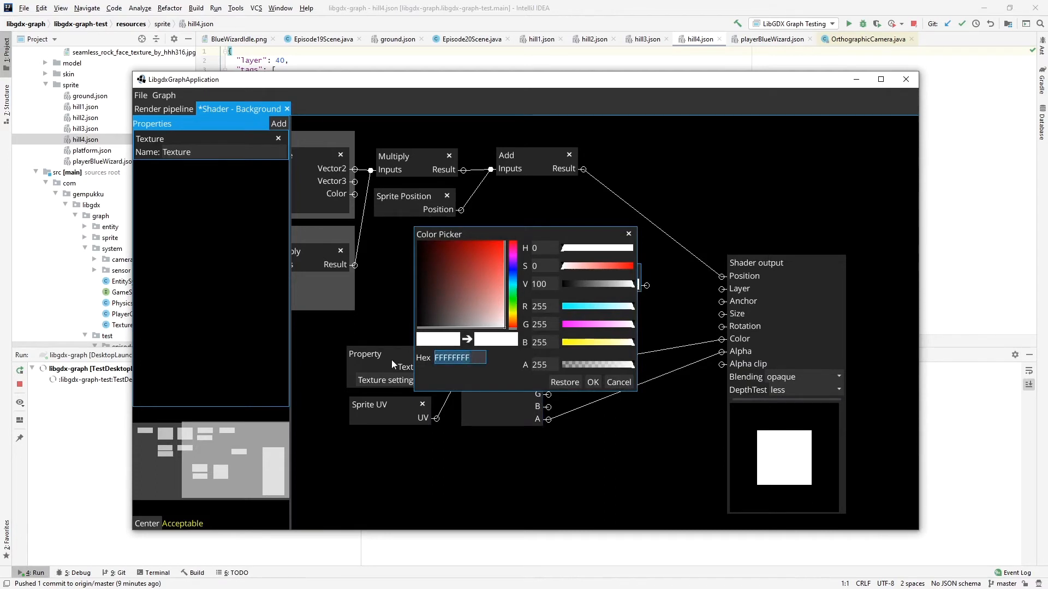
pyautogui.write('638c99ff')
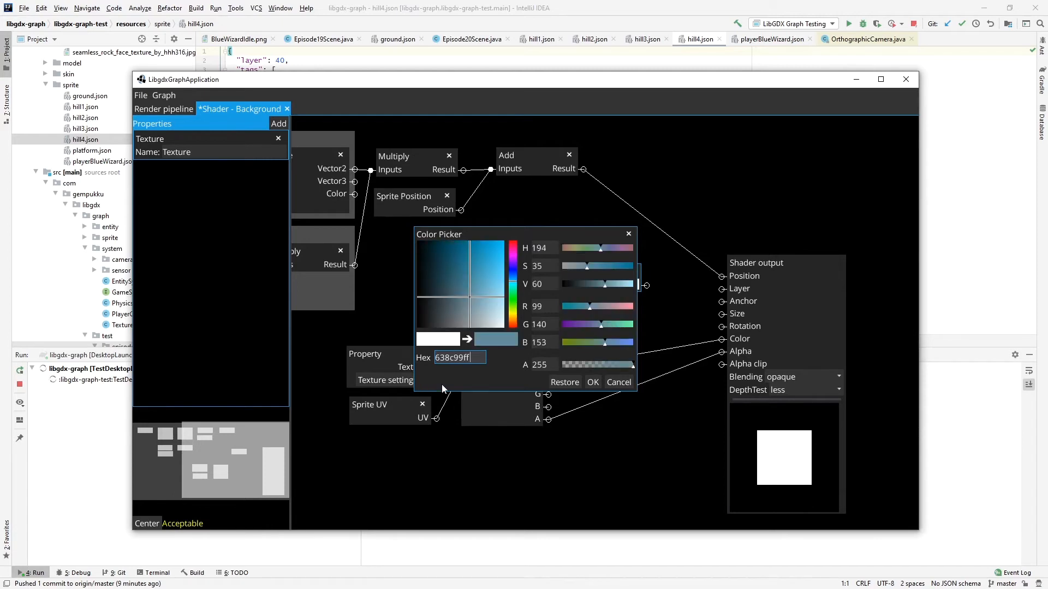
pyautogui.click(591, 382)
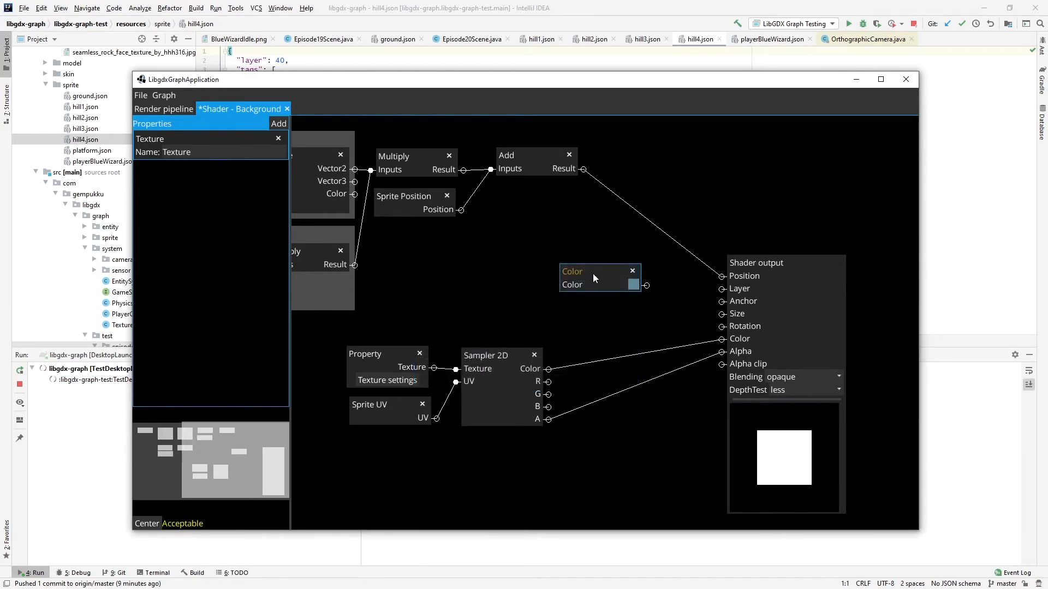
pyautogui.moveTo(598, 272); pyautogui.dragTo(468, 439)
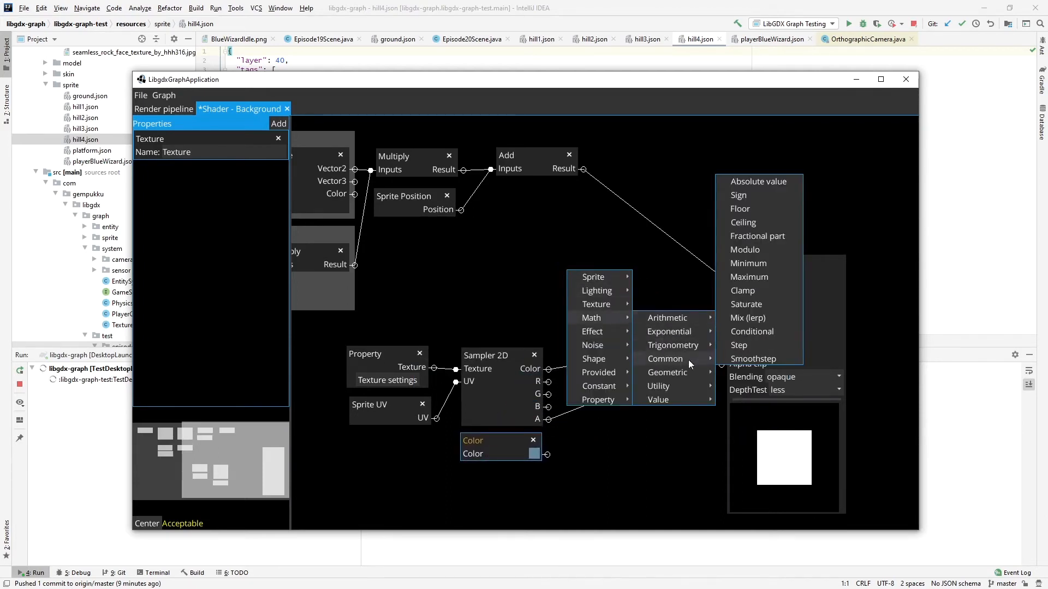
# Add a Mix (lerp) node between the sampled texture colour and the blue-grey fog colour
pyautogui.click(746, 317)
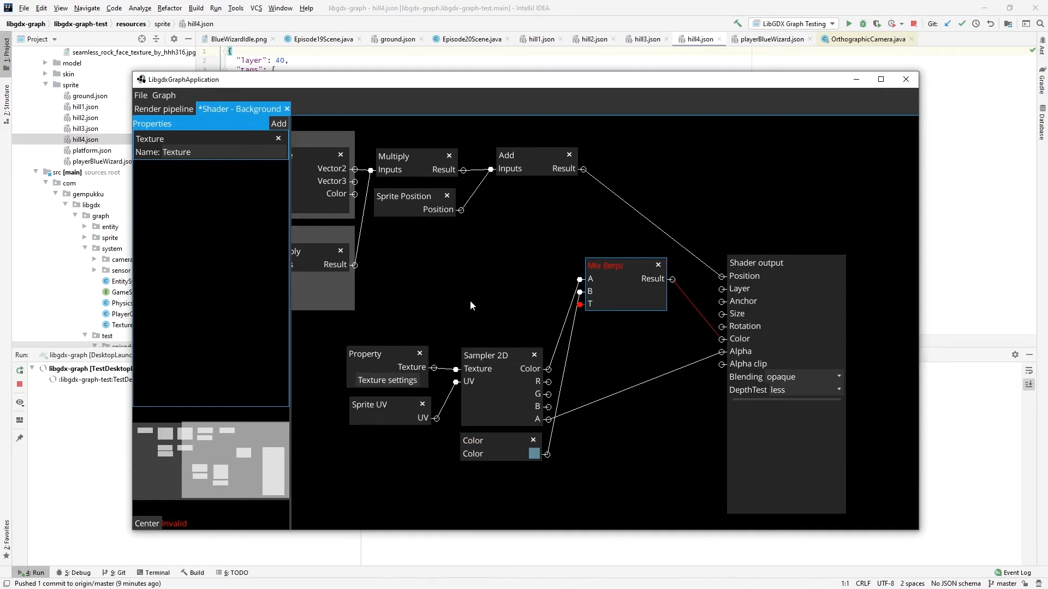
pyautogui.moveTo(469, 311)
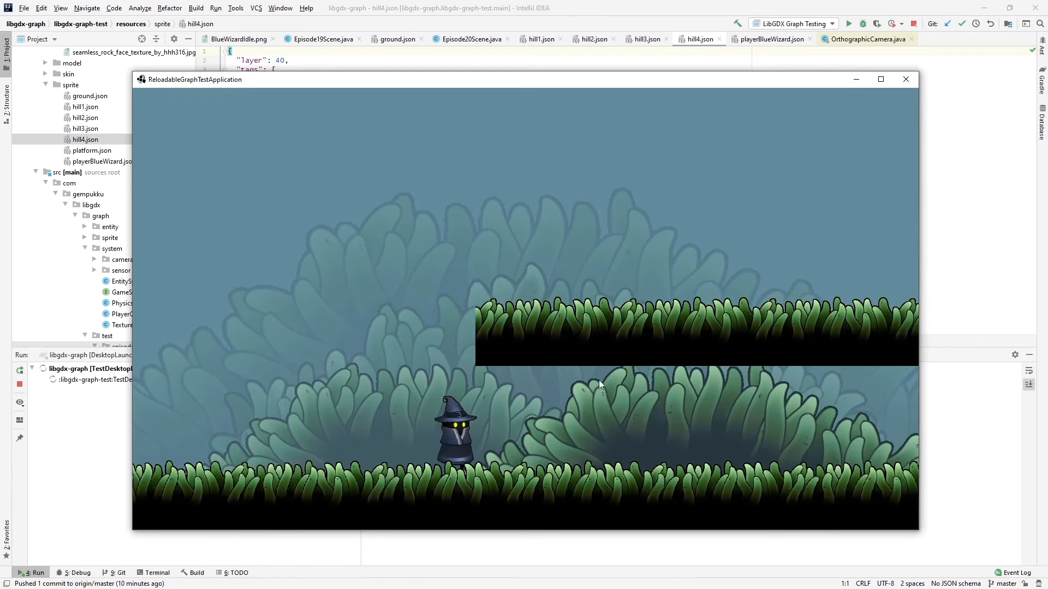
pyautogui.moveTo(460, 231)
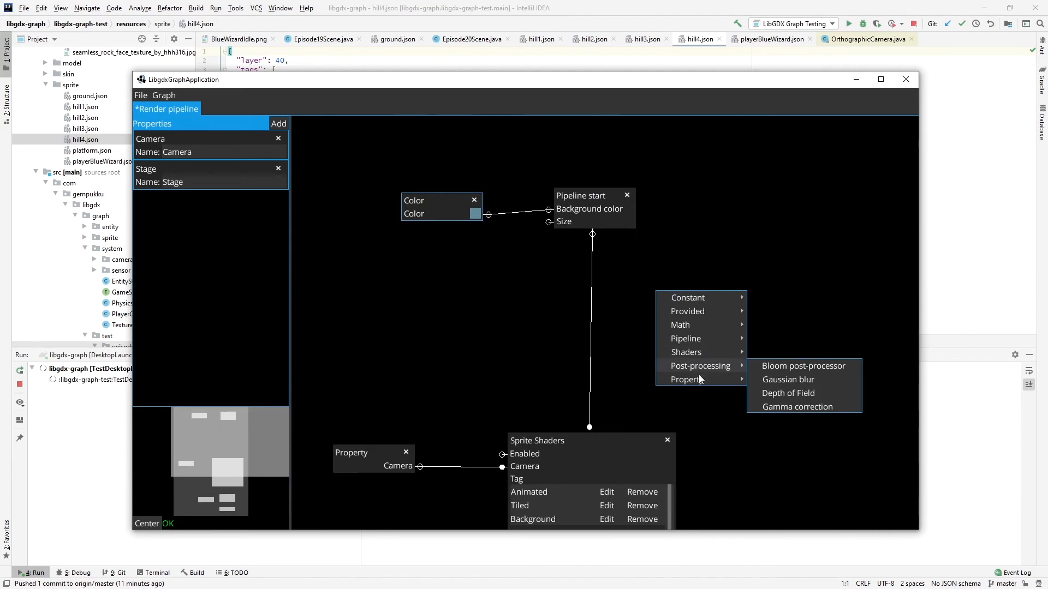
pyautogui.moveTo(687, 353)
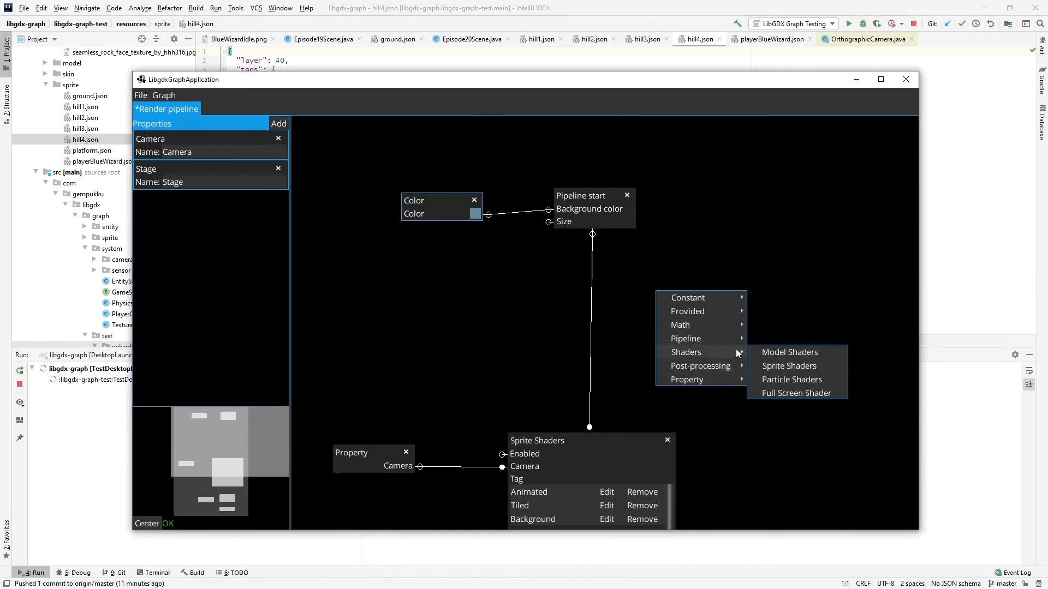
# Add a Sprite Shaders node holding only Background, remove Background from the old node, and feed Pipeline start into it
pyautogui.click(788, 366)
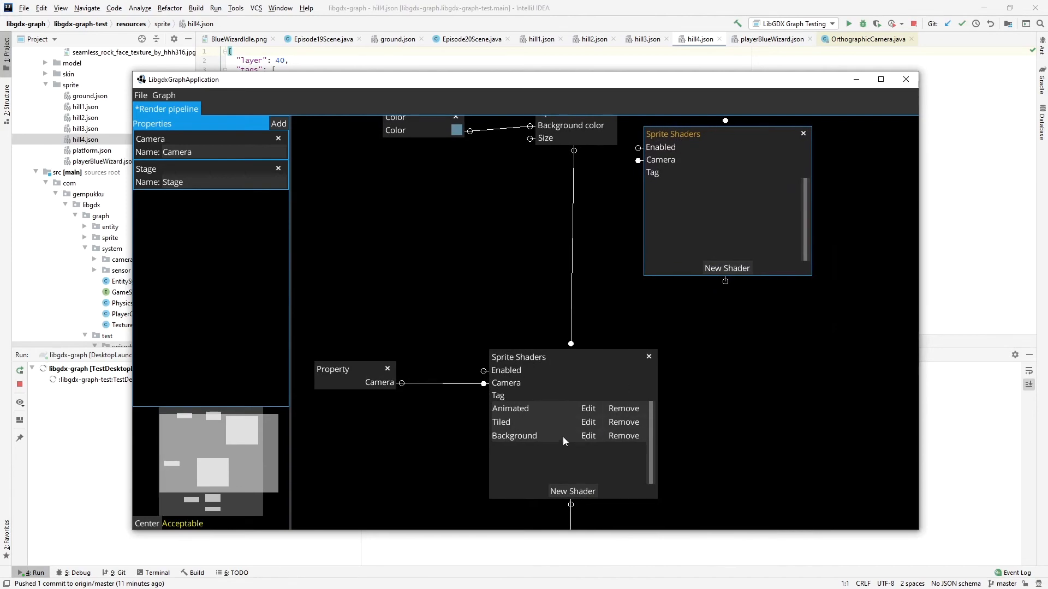
pyautogui.click(163, 95)
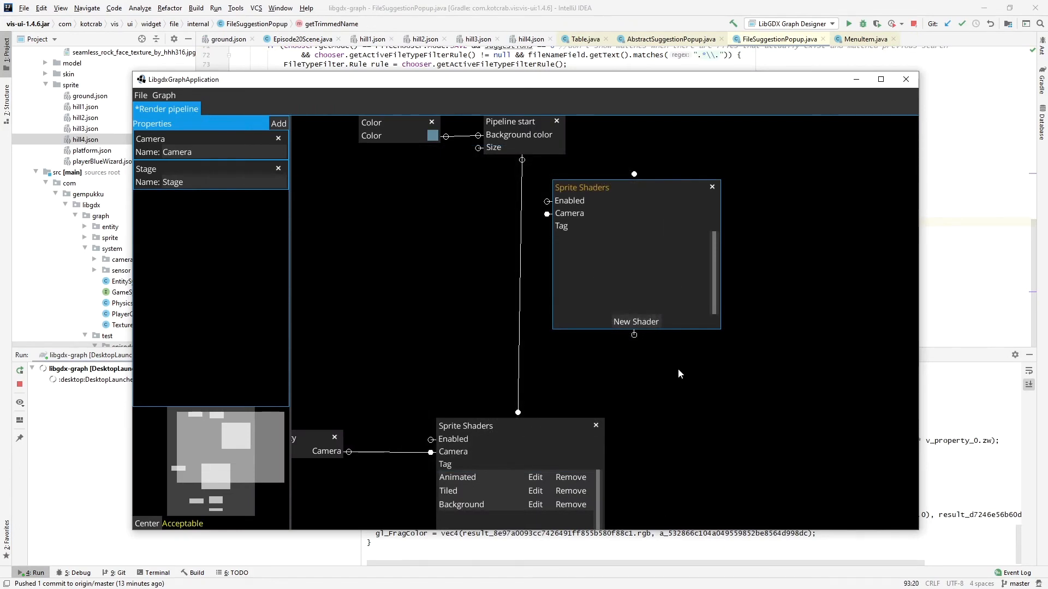
pyautogui.click(635, 321)
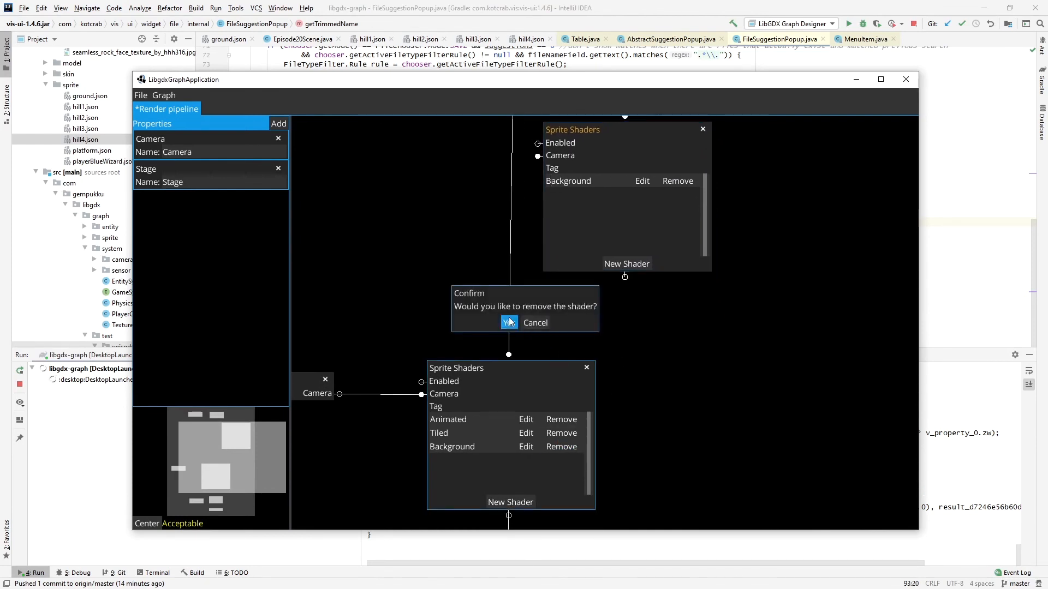
pyautogui.click(509, 323)
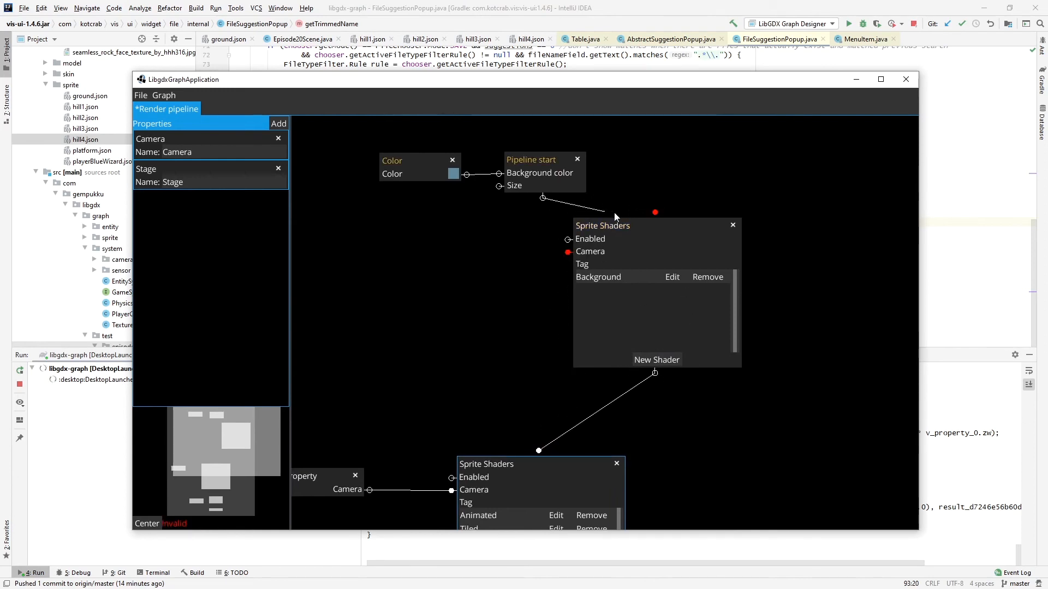
pyautogui.moveTo(531, 159); pyautogui.dragTo(531, 124)
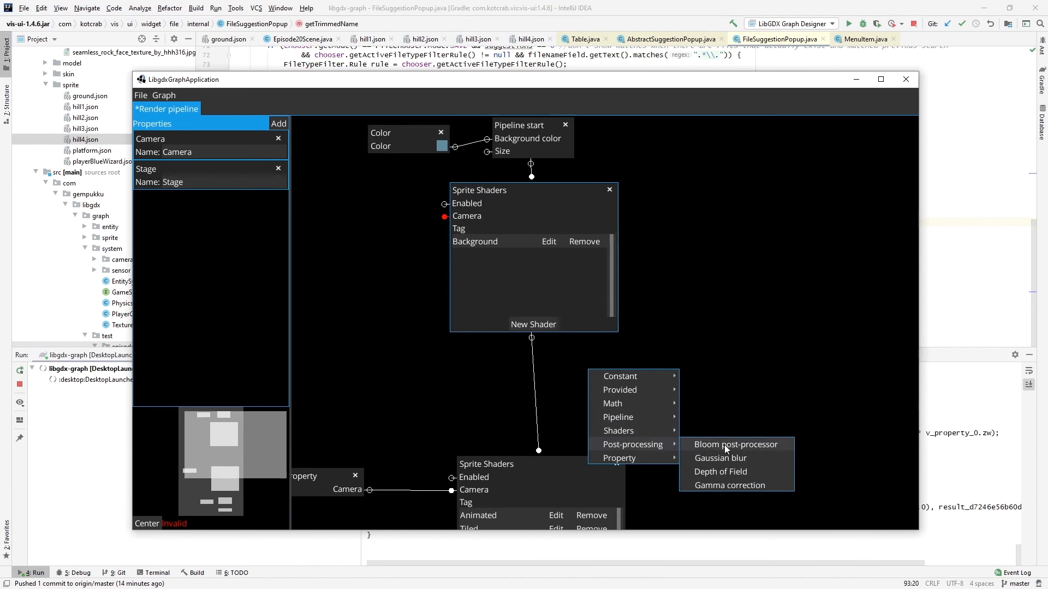
# Place a Gaussian blur between the two Sprite Shaders stages with a Float constant 10.0 for its radius
pyautogui.click(720, 458)
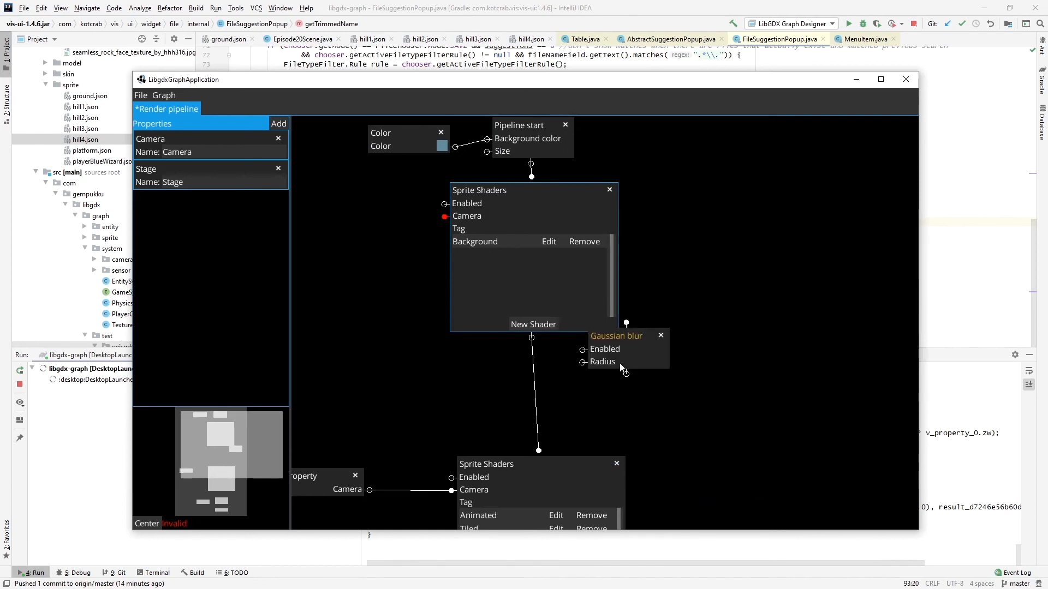
pyautogui.moveTo(614, 335); pyautogui.dragTo(498, 380)
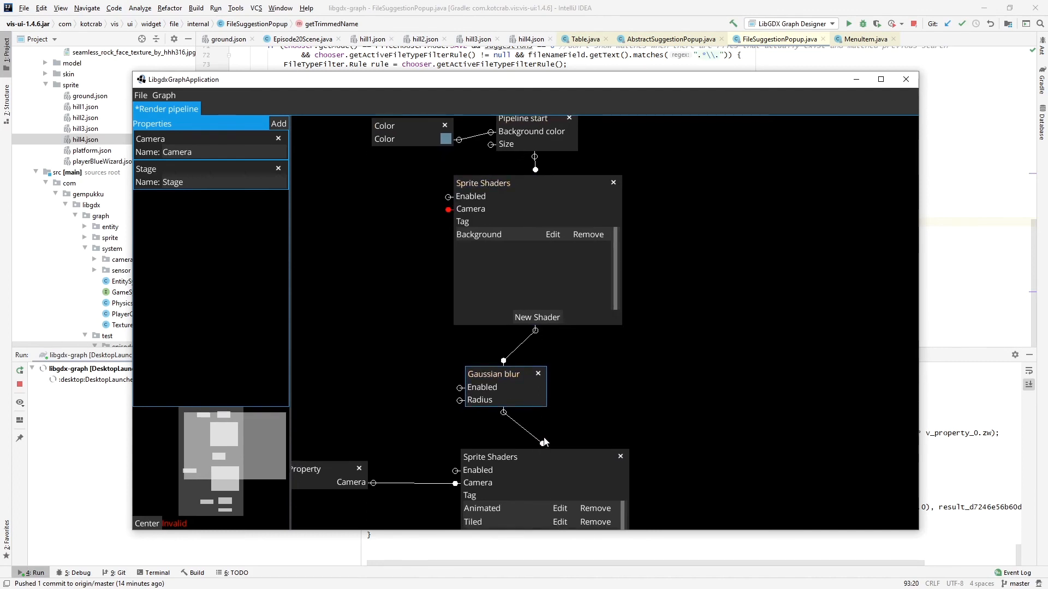
pyautogui.moveTo(442, 406)
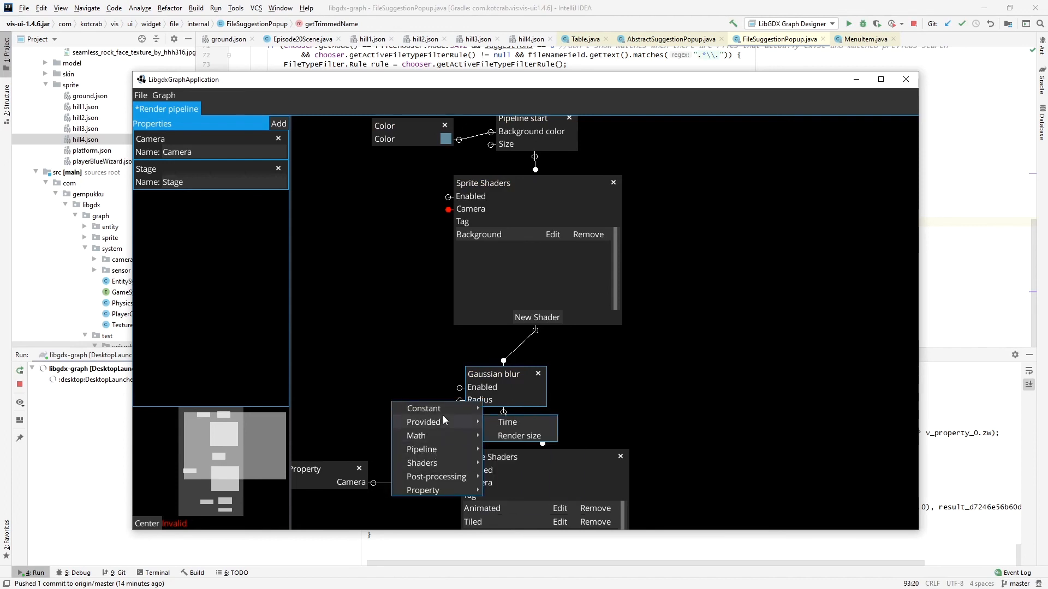
pyautogui.click(424, 408)
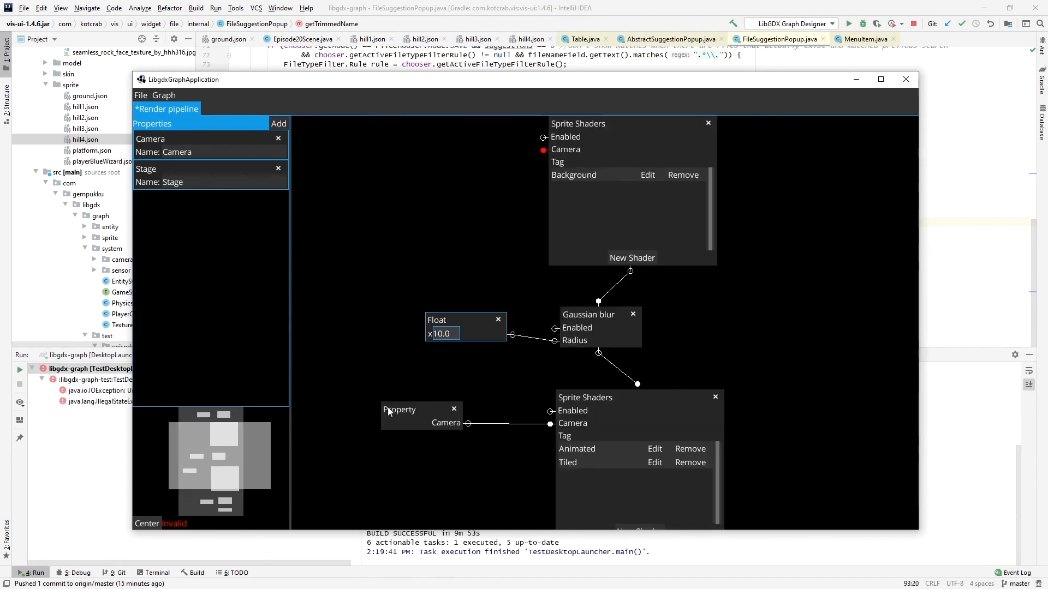
pyautogui.moveTo(418, 409); pyautogui.dragTo(349, 343)
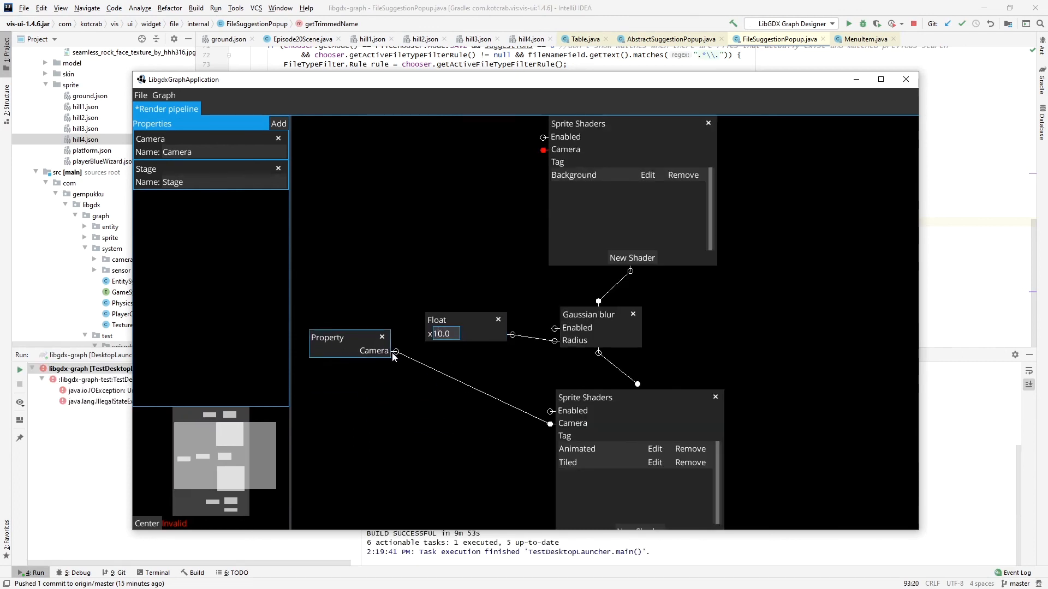